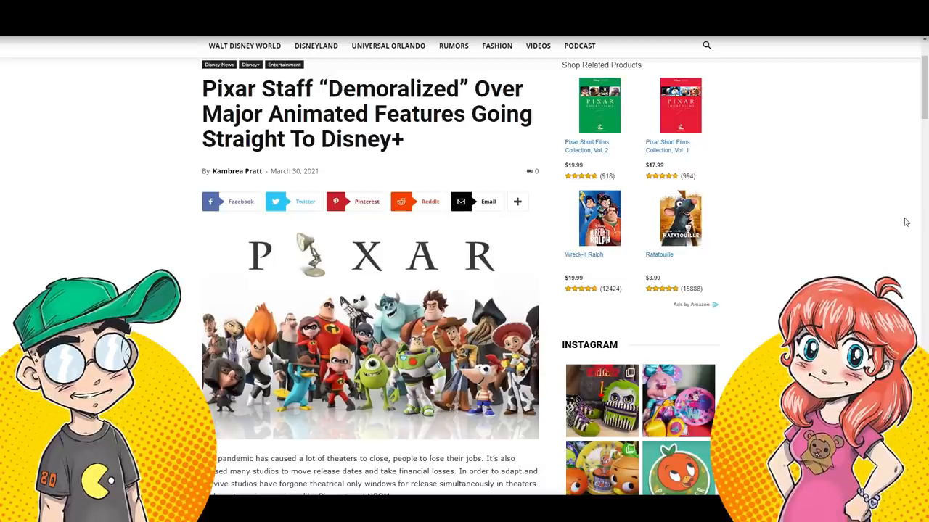
{"action": "mouse_move", "coordinate": [893, 247]}
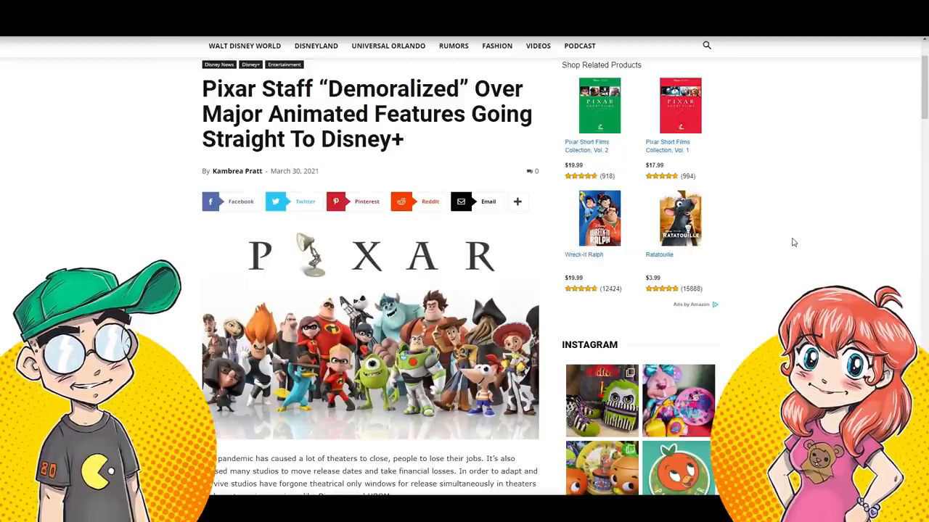
{"action": "mouse_move", "coordinate": [805, 247]}
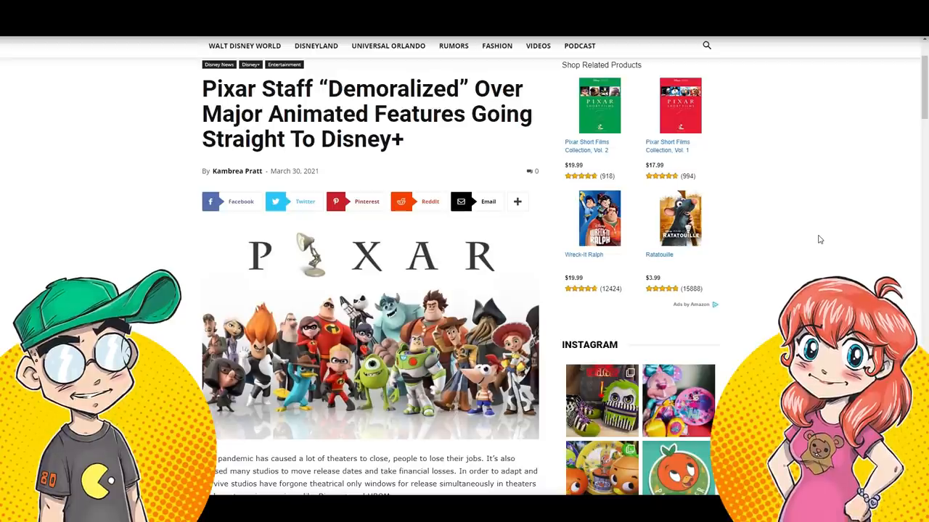
{"action": "mouse_move", "coordinate": [807, 215]}
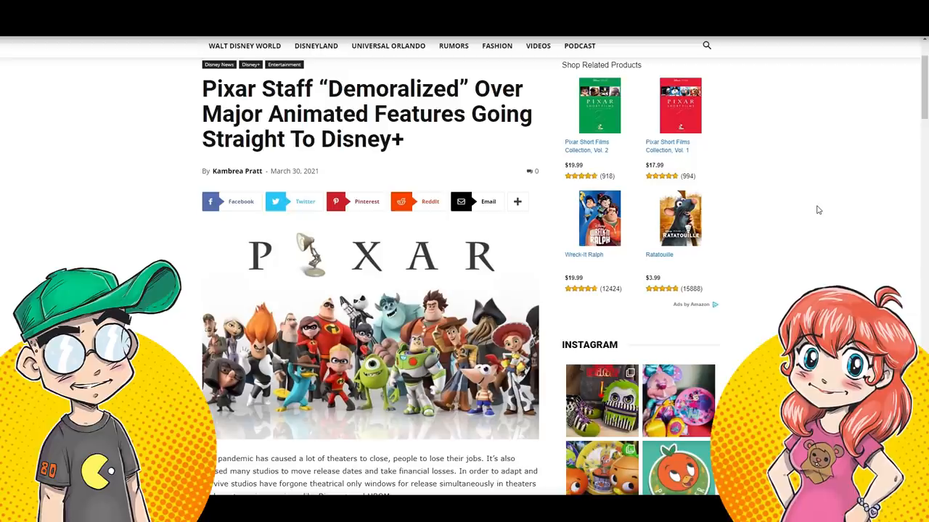
{"action": "mouse_move", "coordinate": [795, 243]}
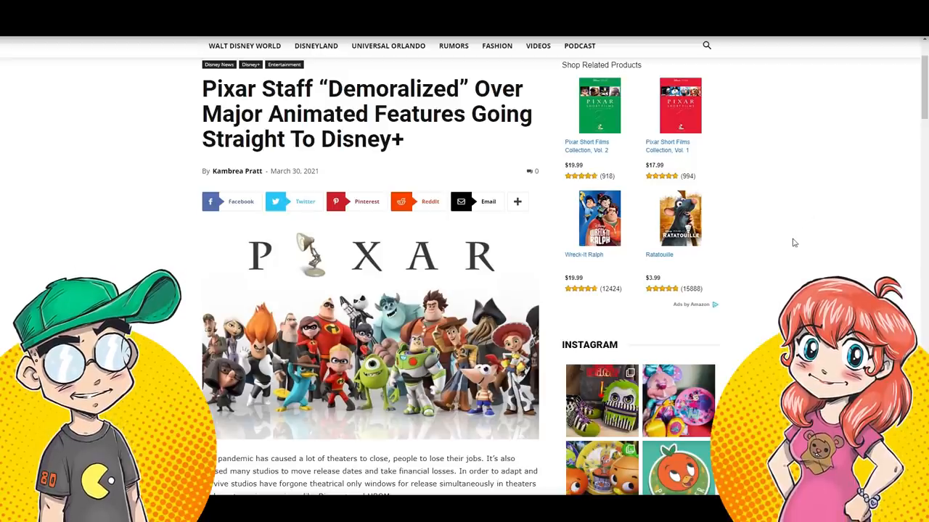
Scroll the article down past the embedded tweet to The responses section with reader tweets
{"action": "scroll", "scroll_direction": "down", "scroll_amount": 3}
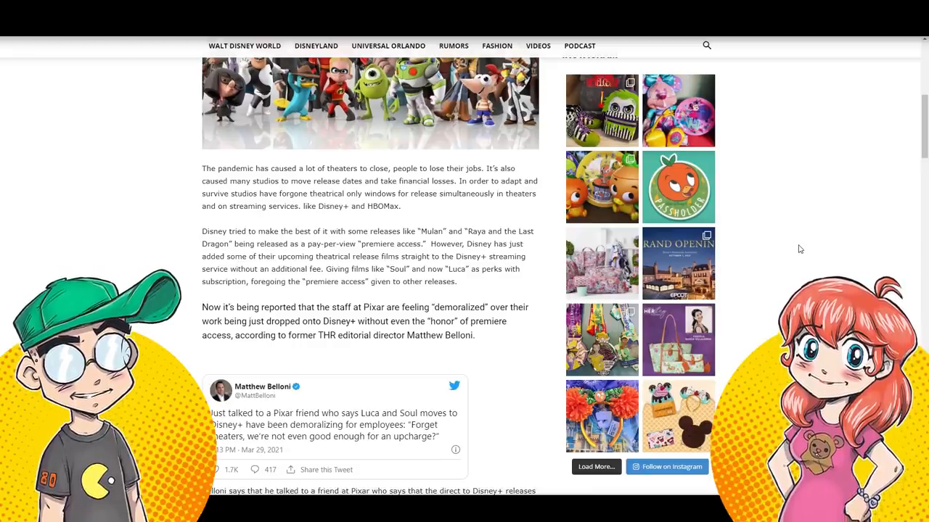
{"action": "scroll", "scroll_direction": "down", "scroll_amount": 3}
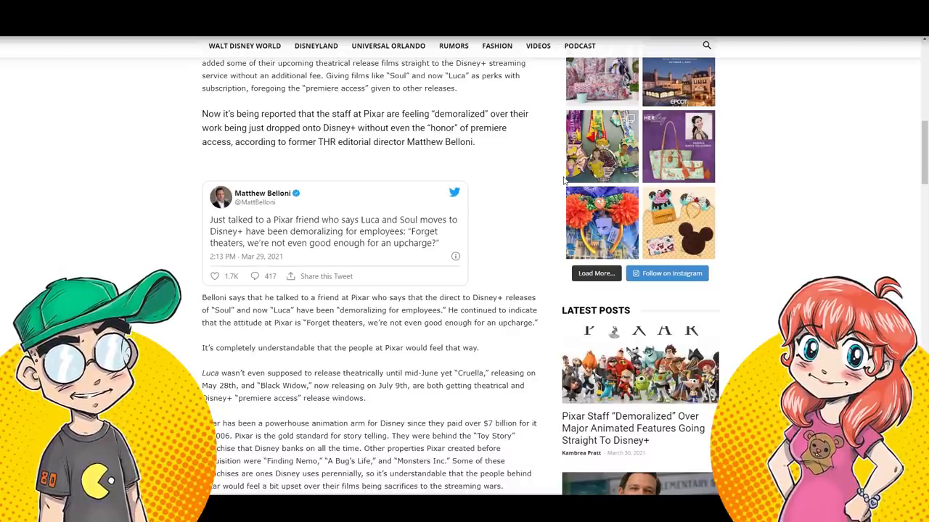
{"action": "scroll", "scroll_direction": "down", "scroll_amount": 3}
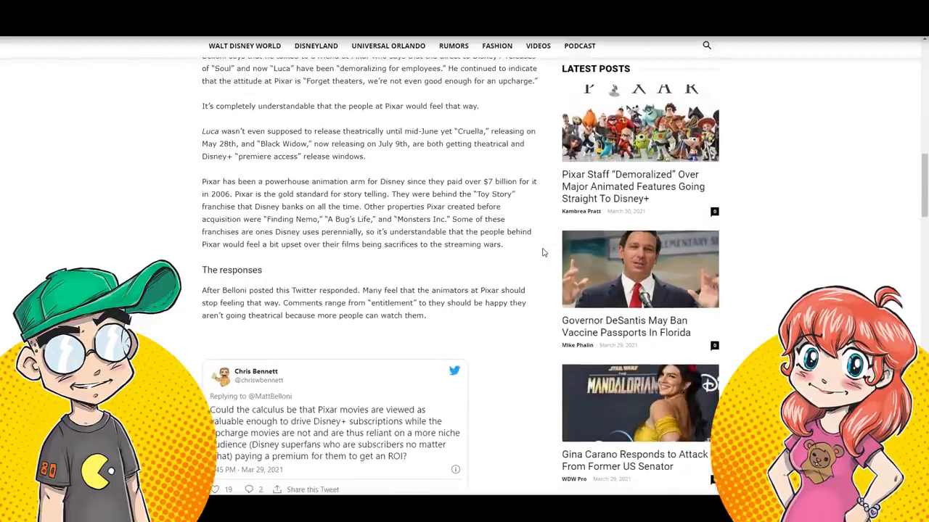
{"action": "scroll", "scroll_direction": "down", "scroll_amount": 3}
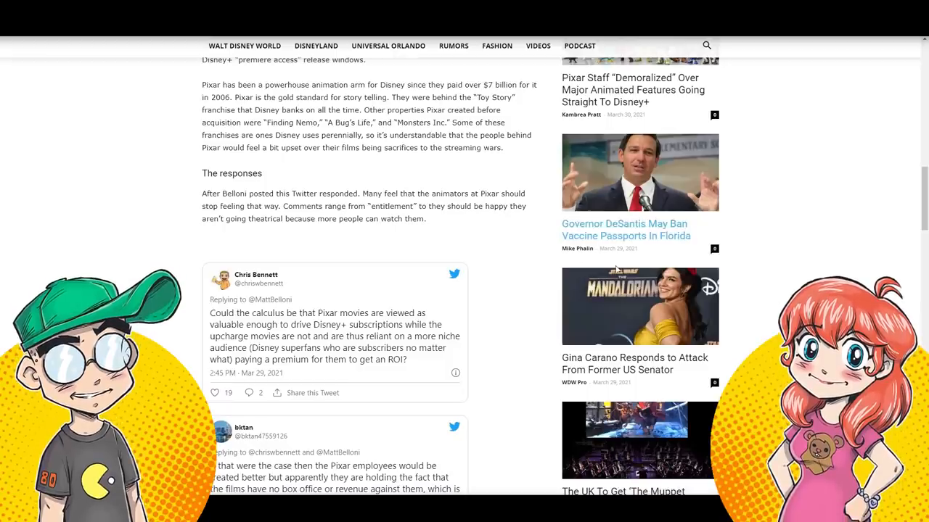
{"action": "scroll", "scroll_direction": "down", "scroll_amount": 3}
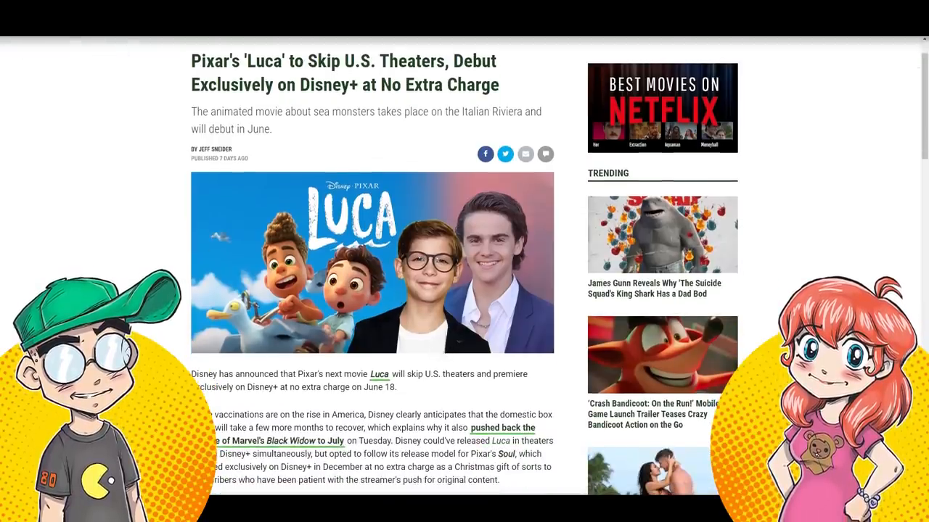
{"action": "scroll", "scroll_direction": "down", "scroll_amount": 3}
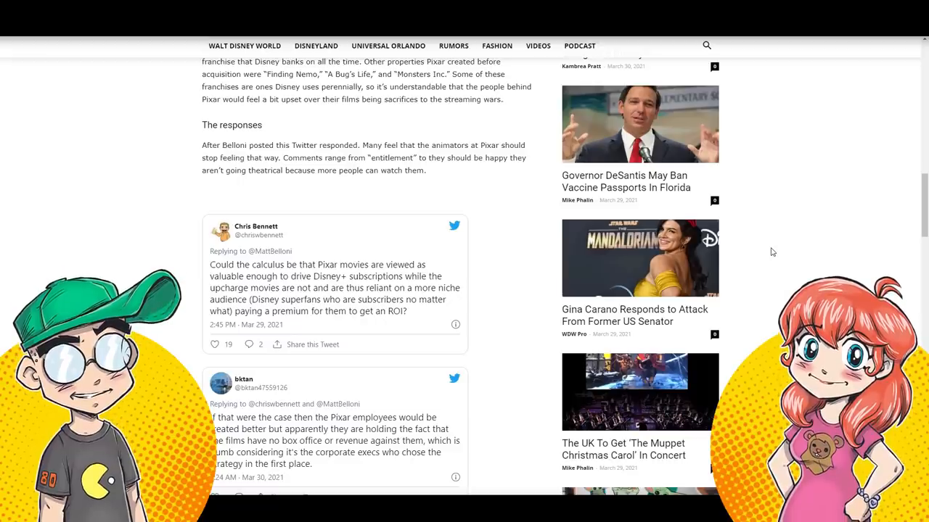
{"action": "mouse_move", "coordinate": [704, 254]}
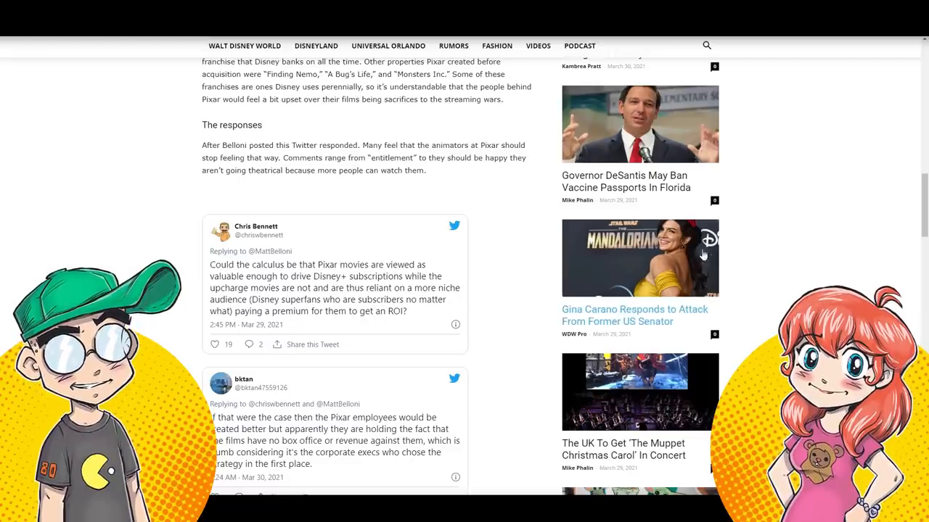
{"action": "scroll", "scroll_direction": "down", "scroll_amount": 3}
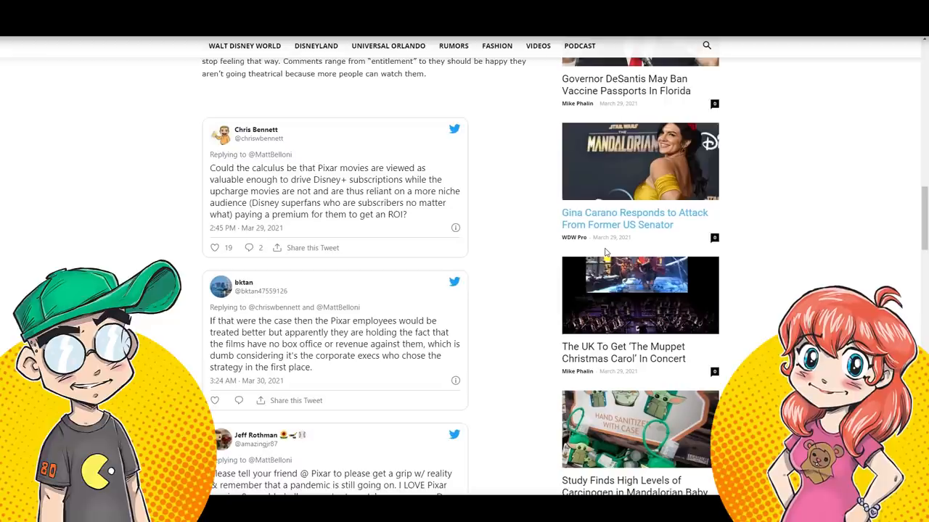
{"action": "mouse_move", "coordinate": [545, 256]}
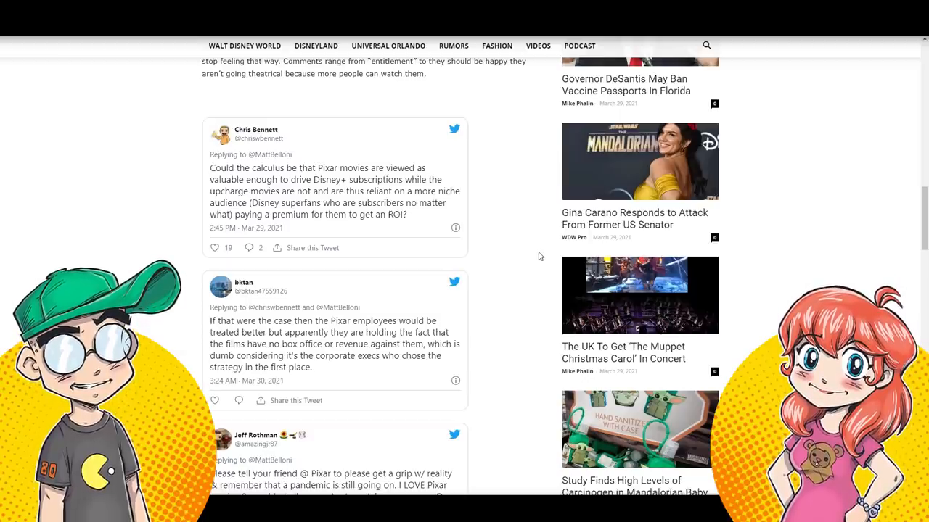
{"action": "scroll", "scroll_direction": "down", "scroll_amount": 3}
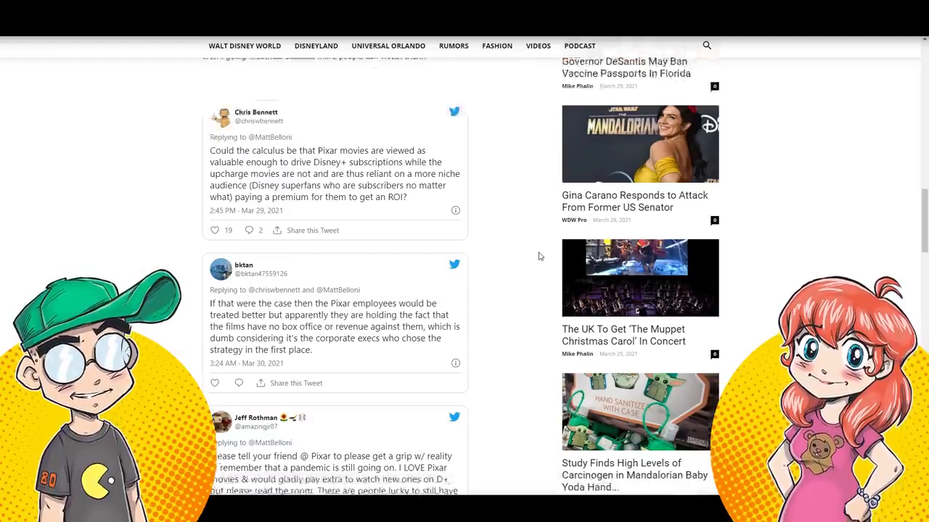
{"action": "scroll", "scroll_direction": "up", "scroll_amount": 3}
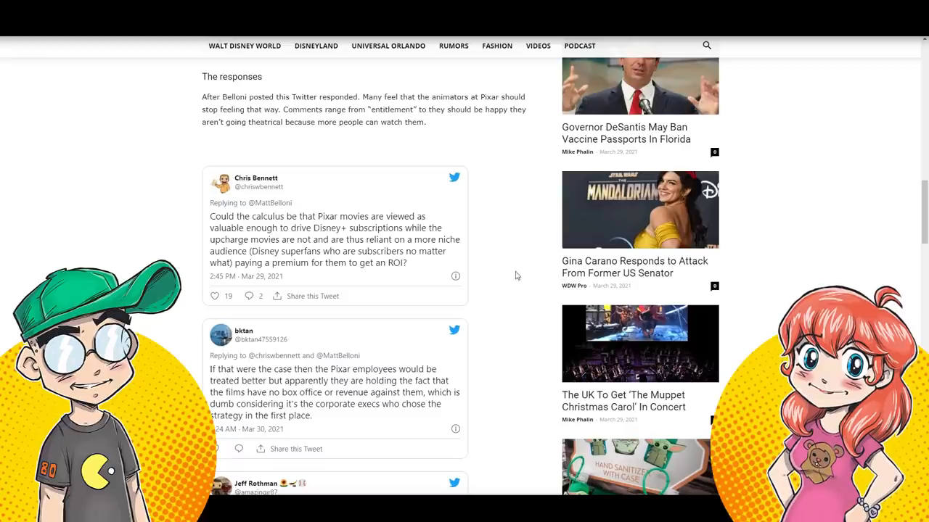
{"action": "mouse_move", "coordinate": [501, 258]}
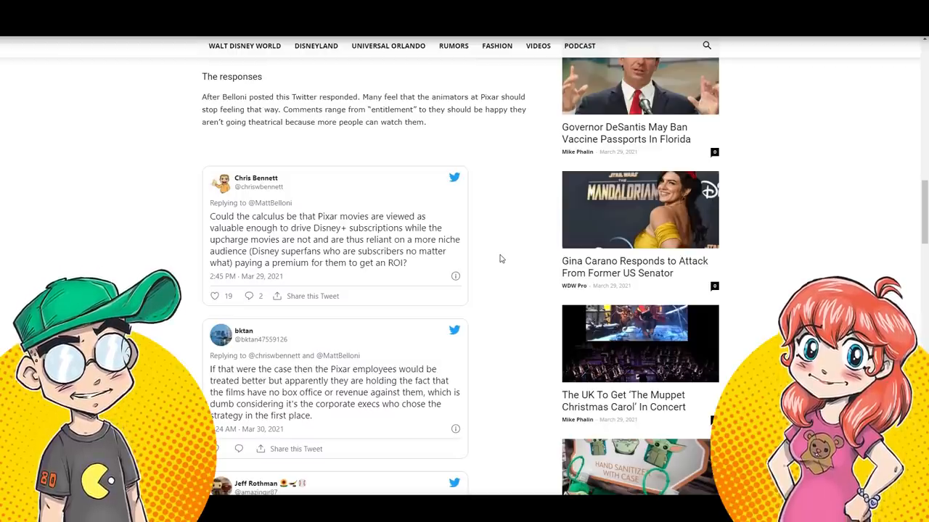
{"action": "mouse_move", "coordinate": [546, 265]}
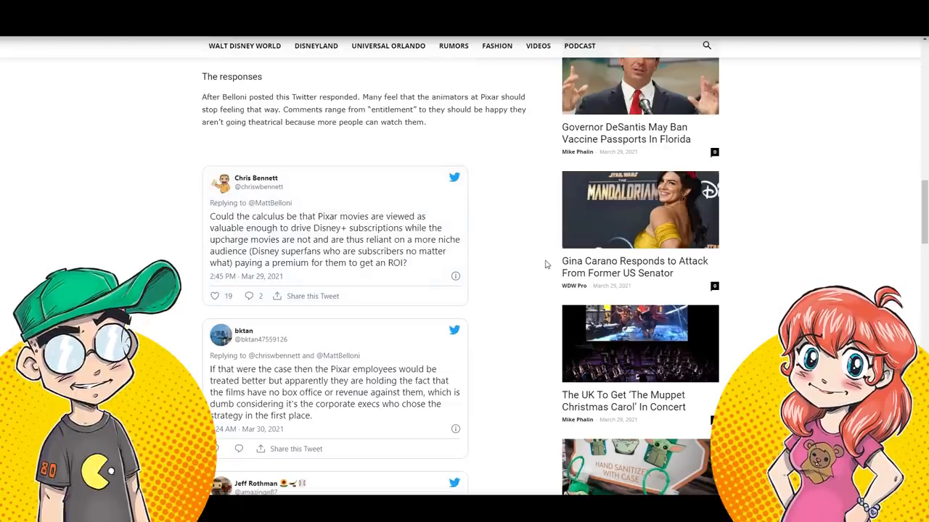
{"action": "mouse_move", "coordinate": [531, 269]}
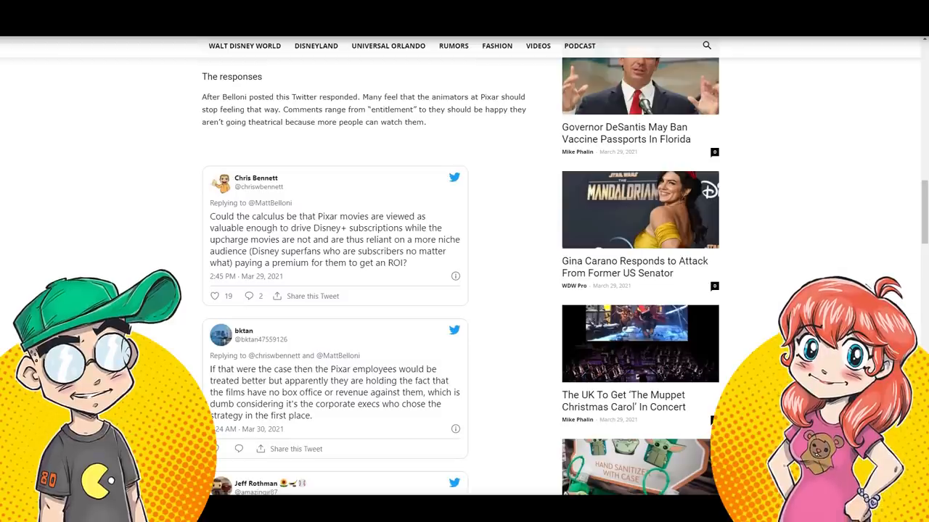
{"action": "mouse_move", "coordinate": [868, 287]}
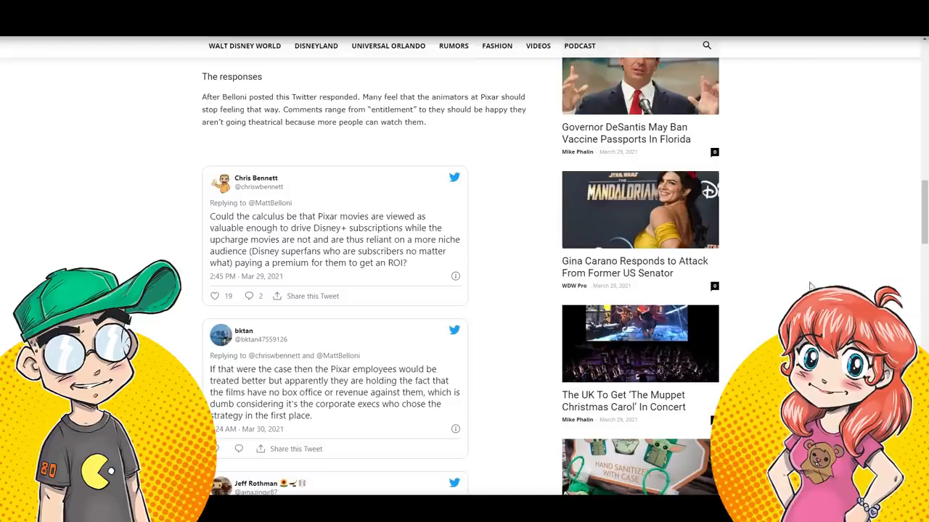
{"action": "scroll", "scroll_direction": "down", "scroll_amount": 3}
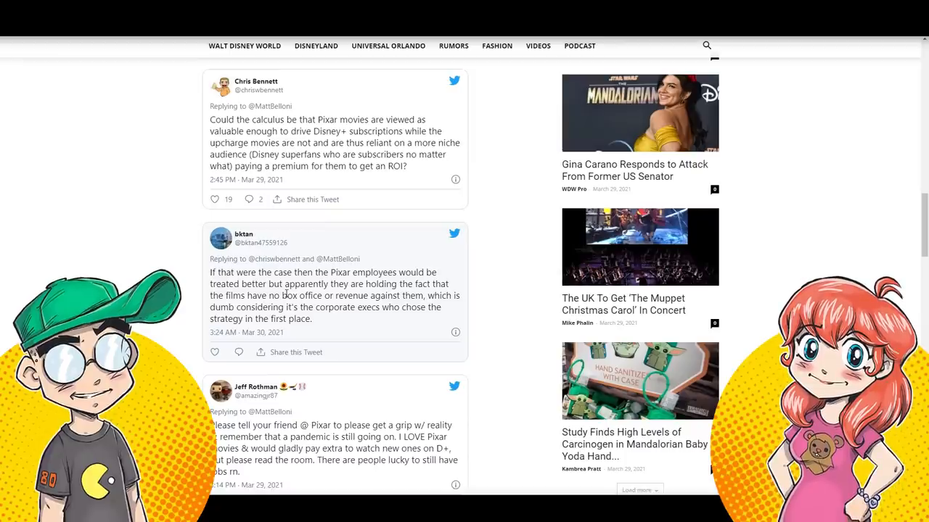
{"action": "mouse_move", "coordinate": [523, 174]}
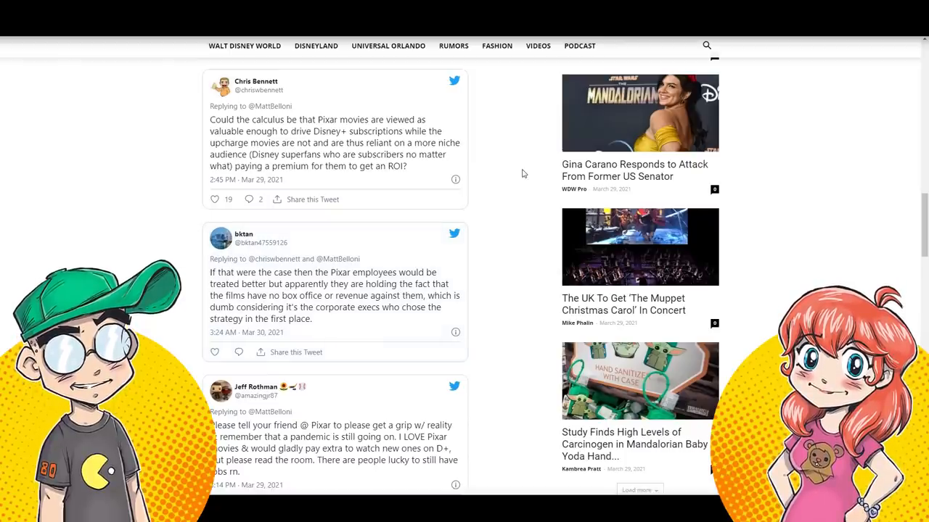
{"action": "mouse_move", "coordinate": [534, 299]}
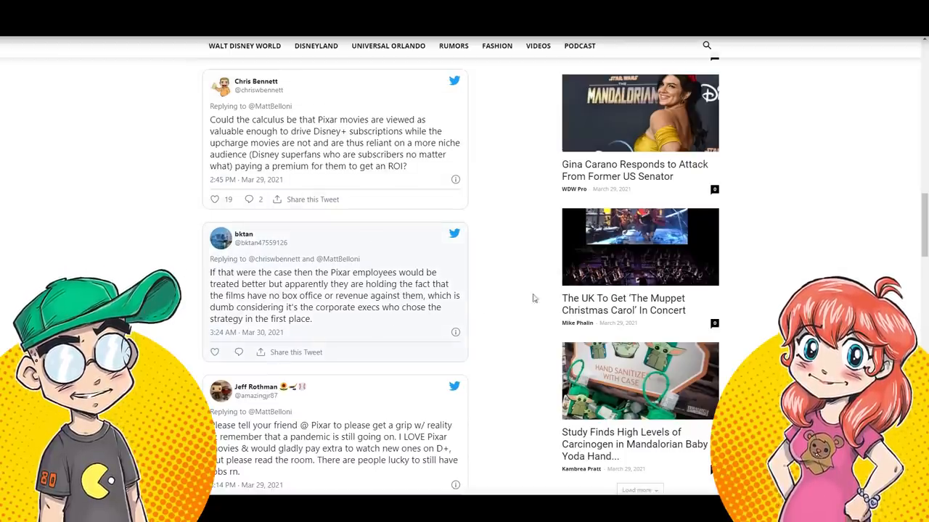
{"action": "mouse_move", "coordinate": [537, 283]}
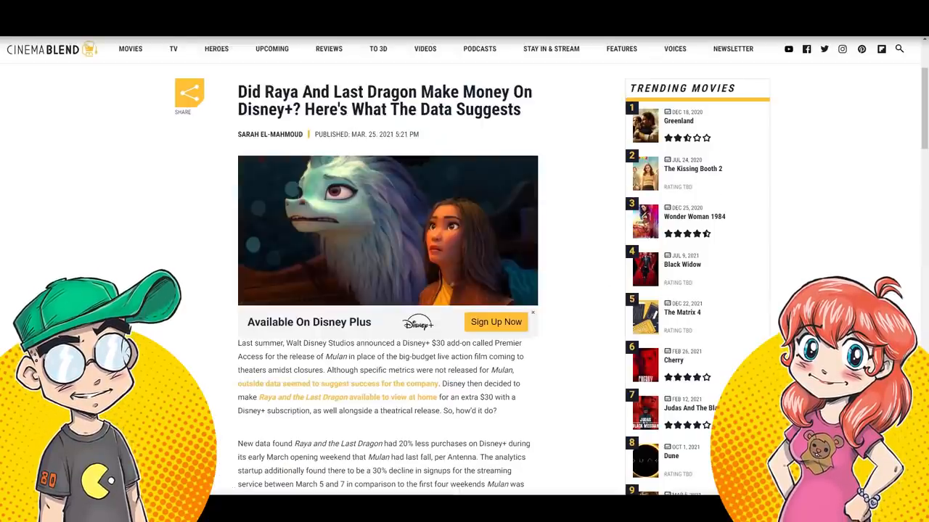
{"action": "mouse_move", "coordinate": [781, 298]}
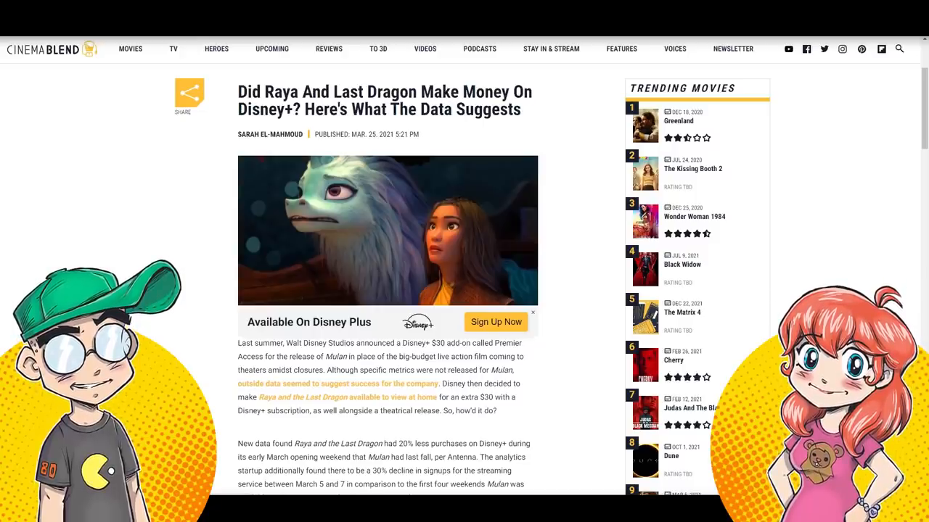
{"action": "scroll", "scroll_direction": "down", "scroll_amount": 3}
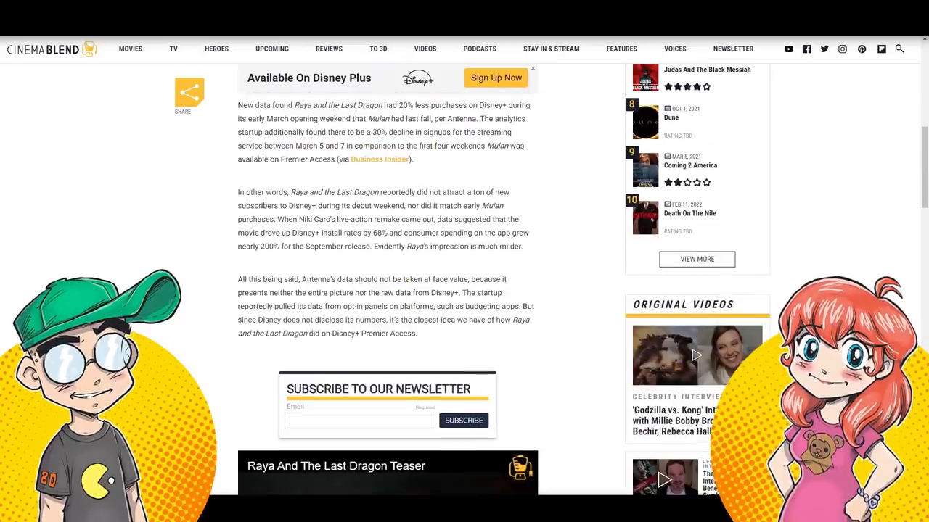
{"action": "scroll", "scroll_direction": "up", "scroll_amount": 3}
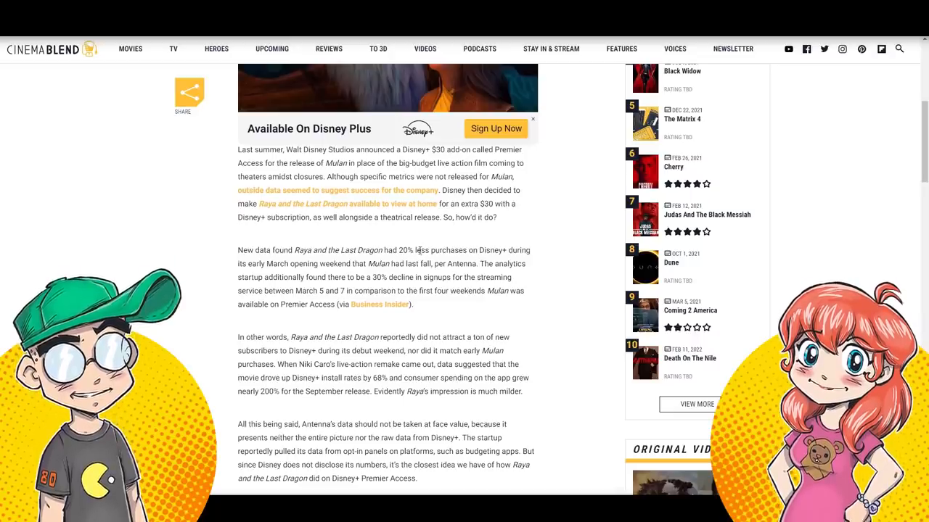
{"action": "scroll", "scroll_direction": "up", "scroll_amount": 3}
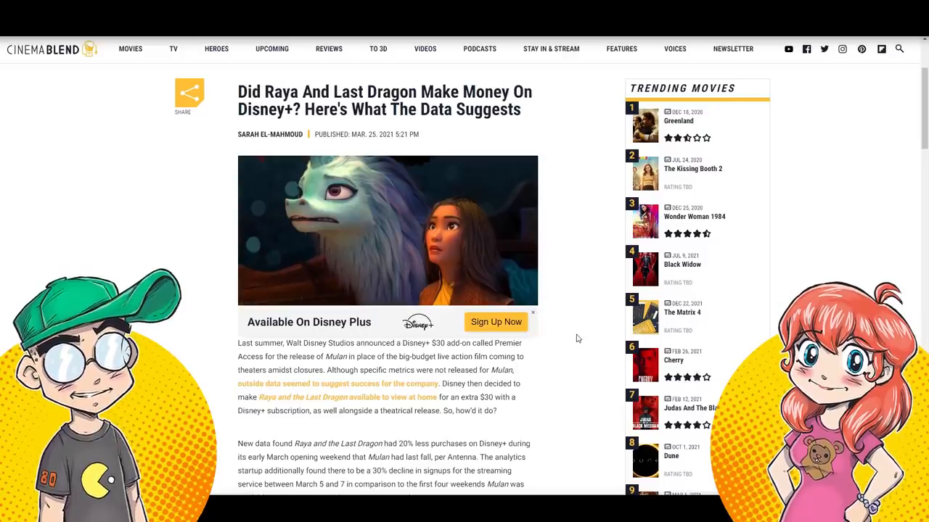
{"action": "mouse_move", "coordinate": [587, 328]}
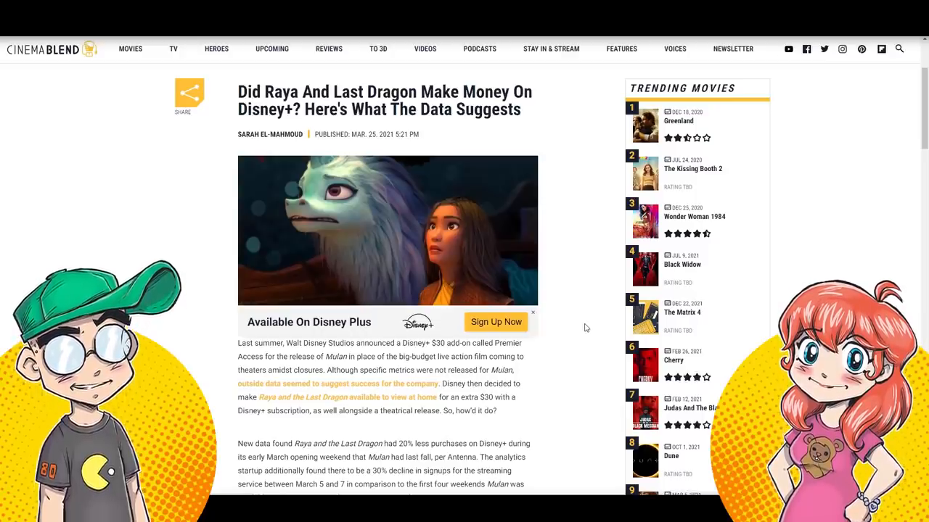
{"action": "mouse_move", "coordinate": [582, 328]}
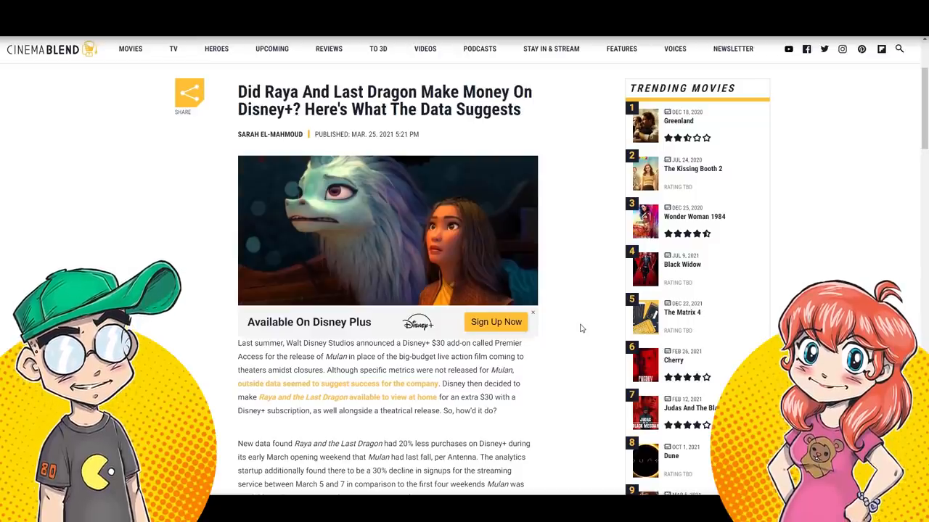
{"action": "mouse_move", "coordinate": [592, 261]}
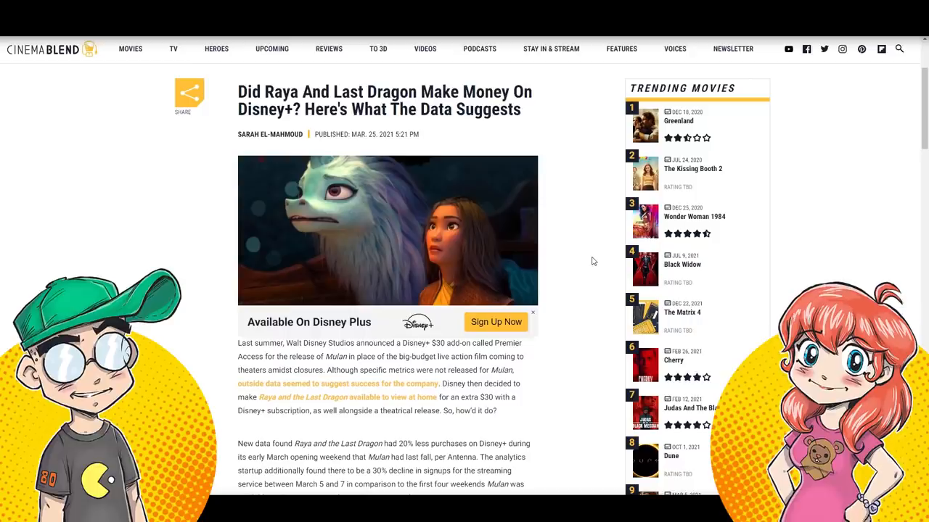
Scroll down the reader tweets to the fourth reply about Disney+ upcharges
{"action": "scroll", "scroll_direction": "down", "scroll_amount": 3}
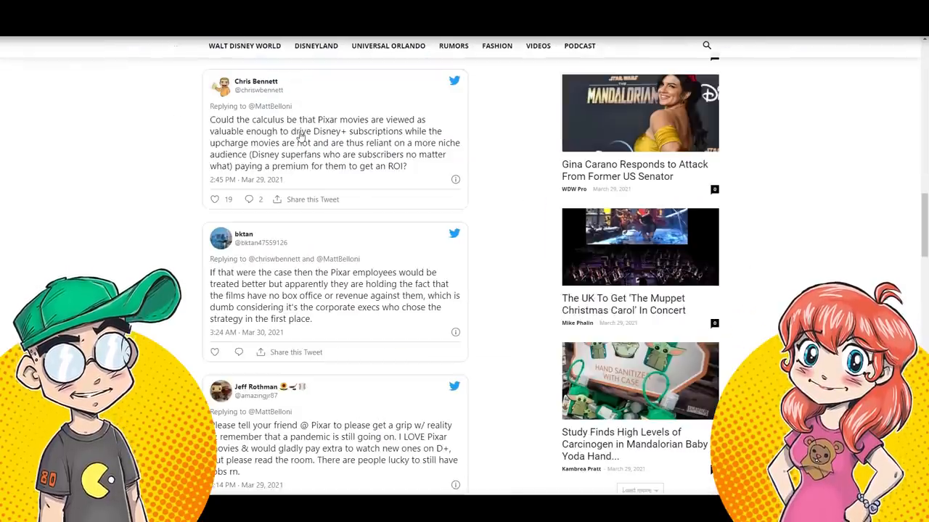
{"action": "mouse_move", "coordinate": [508, 296]}
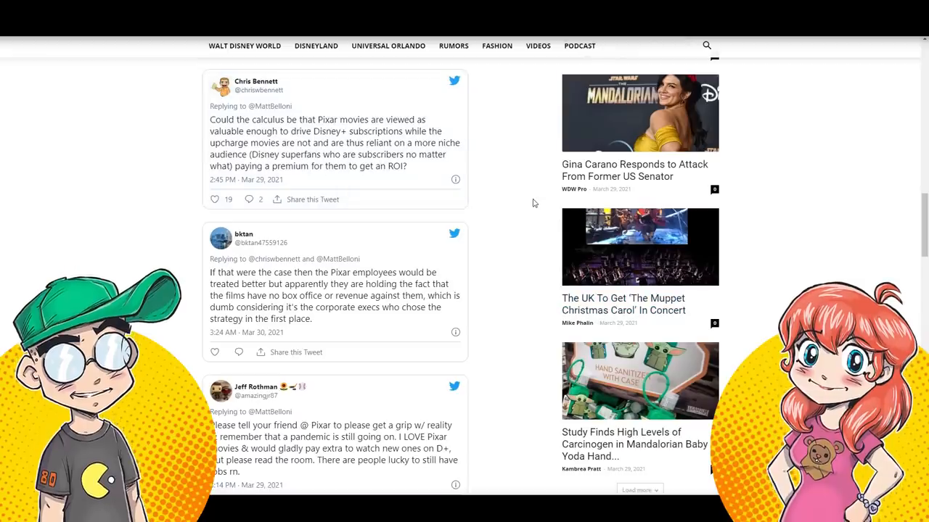
{"action": "scroll", "scroll_direction": "down", "scroll_amount": 3}
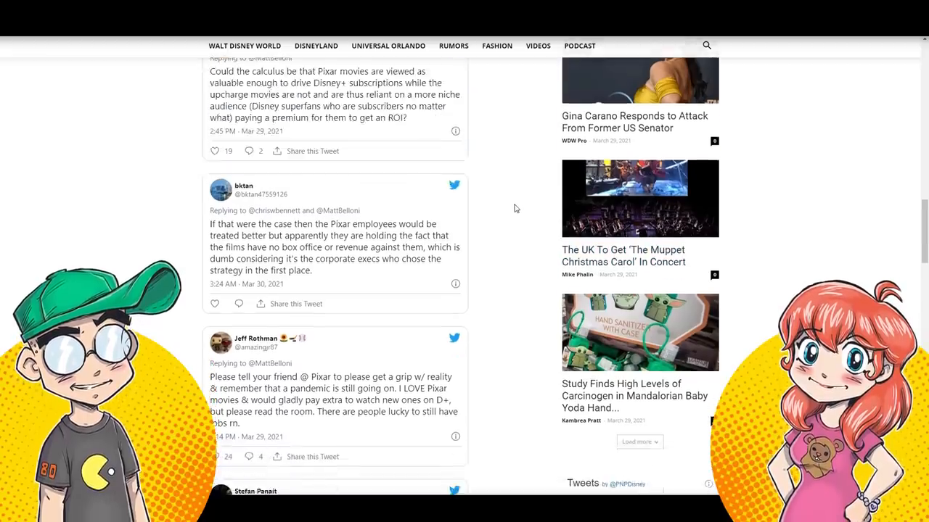
{"action": "scroll", "scroll_direction": "down", "scroll_amount": 3}
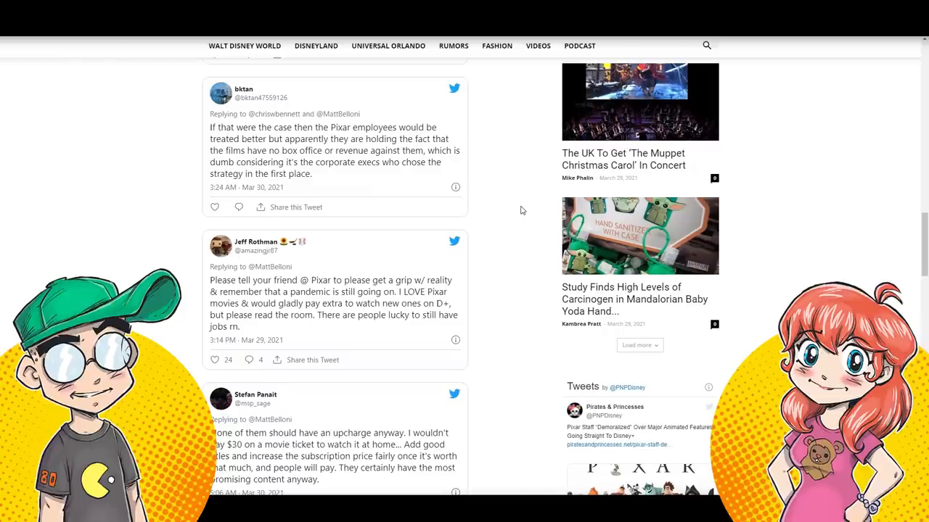
{"action": "mouse_move", "coordinate": [517, 211]}
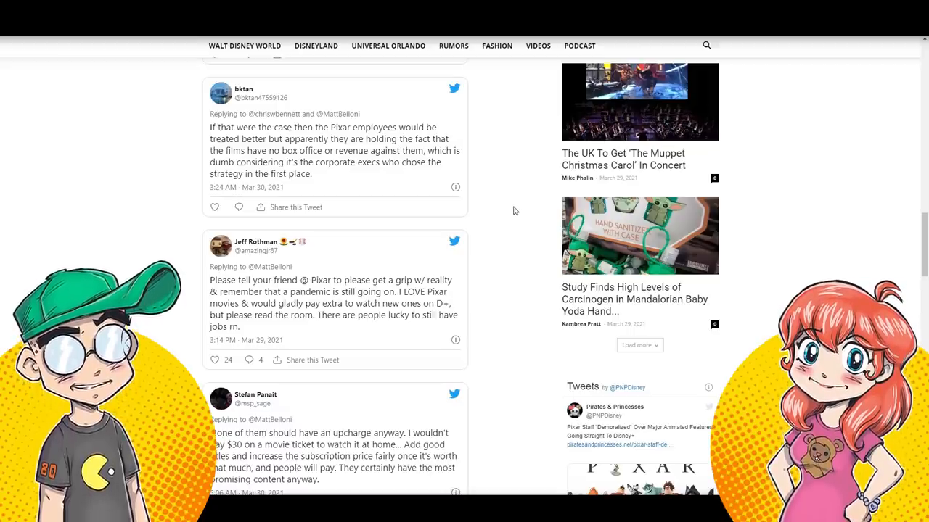
{"action": "mouse_move", "coordinate": [520, 197]}
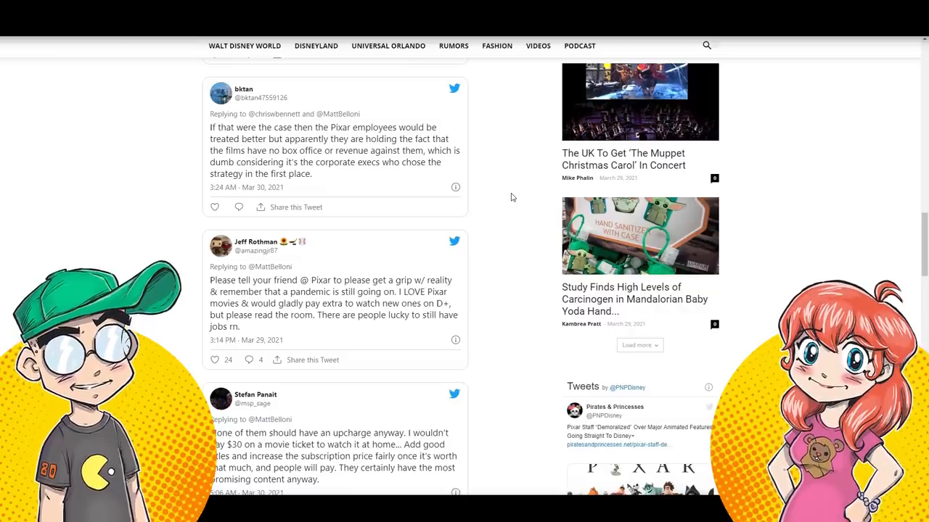
{"action": "mouse_move", "coordinate": [528, 203]}
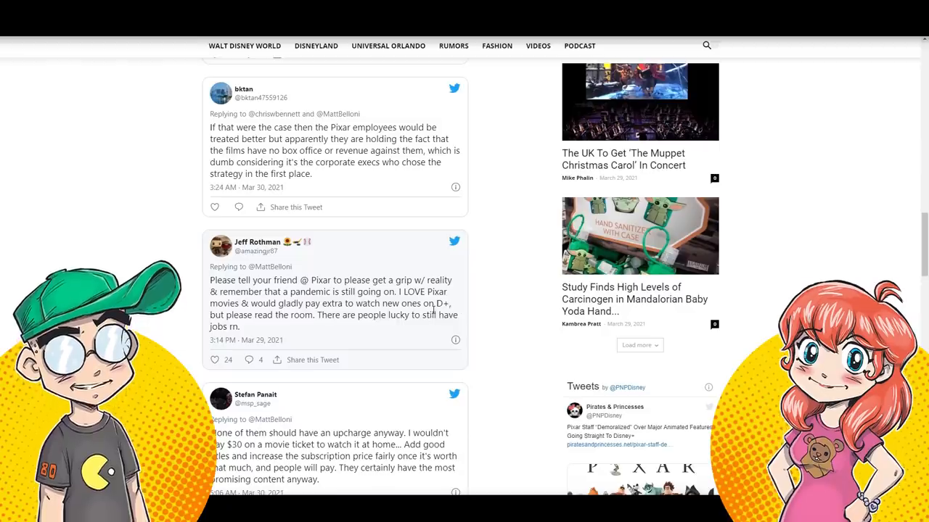
Scroll through the Raya Premier Access paragraphs to the final reader tweets about accolades and a Luca upcharge
{"action": "scroll", "scroll_direction": "down", "scroll_amount": 3}
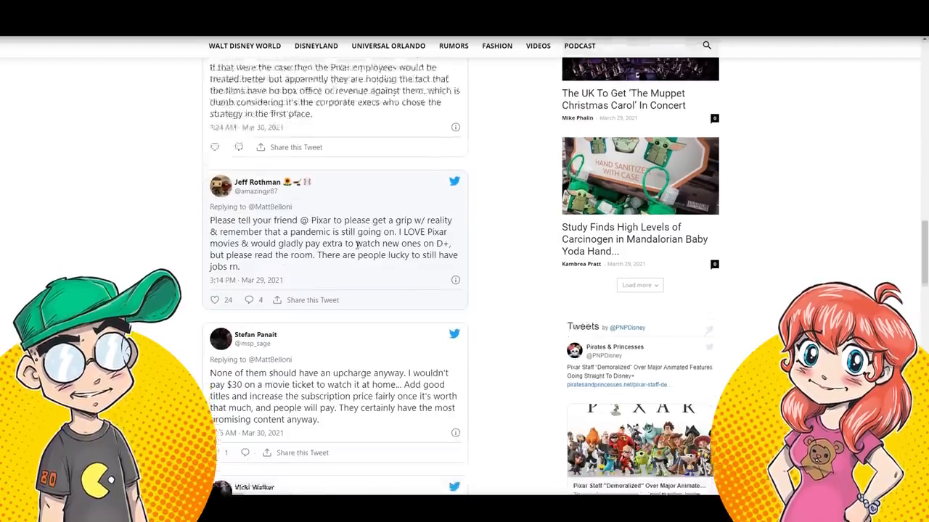
{"action": "scroll", "scroll_direction": "down", "scroll_amount": 3}
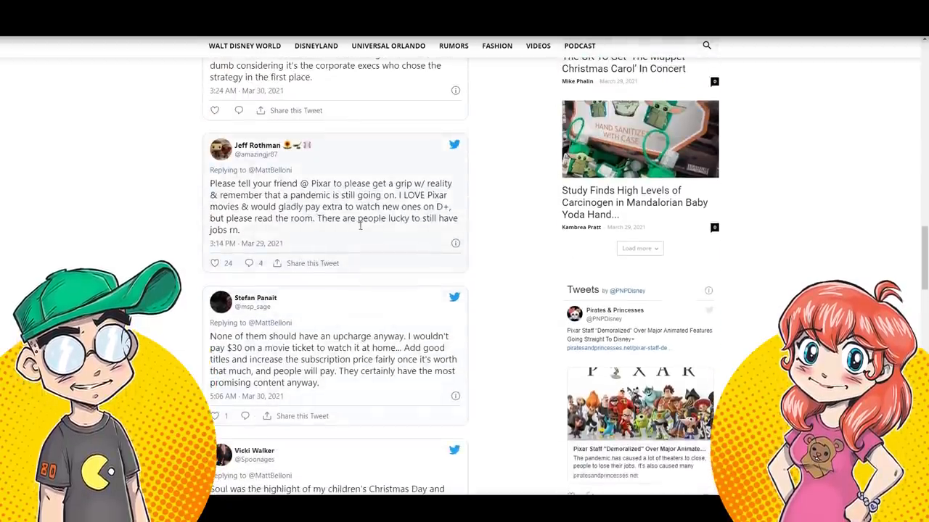
{"action": "scroll", "scroll_direction": "down", "scroll_amount": 3}
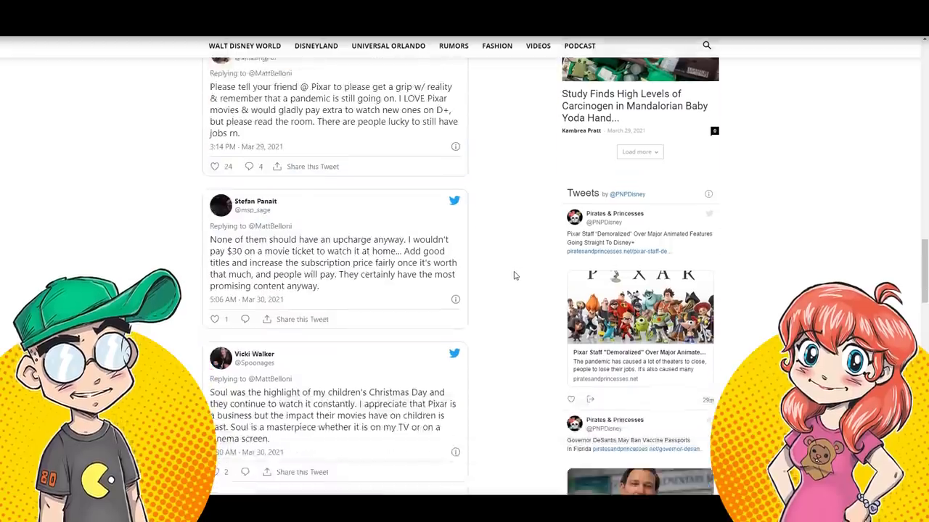
{"action": "scroll", "scroll_direction": "down", "scroll_amount": 3}
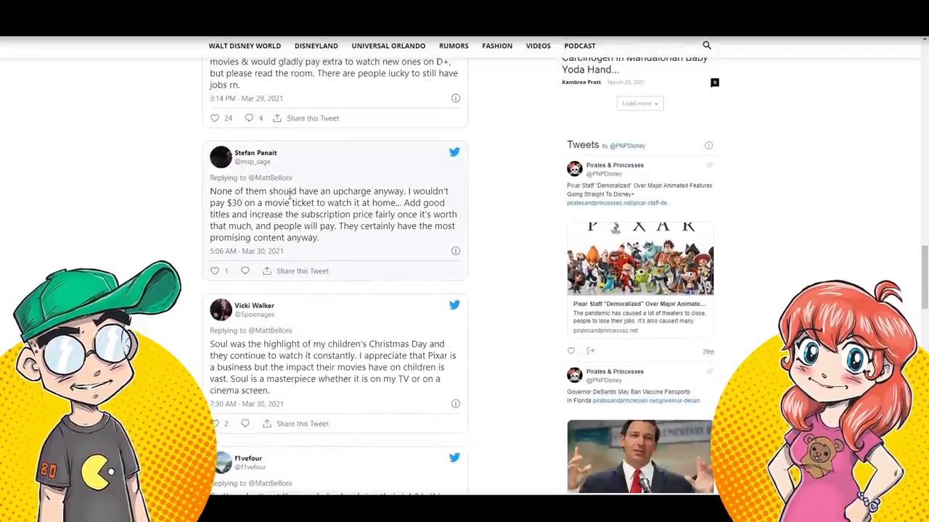
{"action": "mouse_move", "coordinate": [512, 278]}
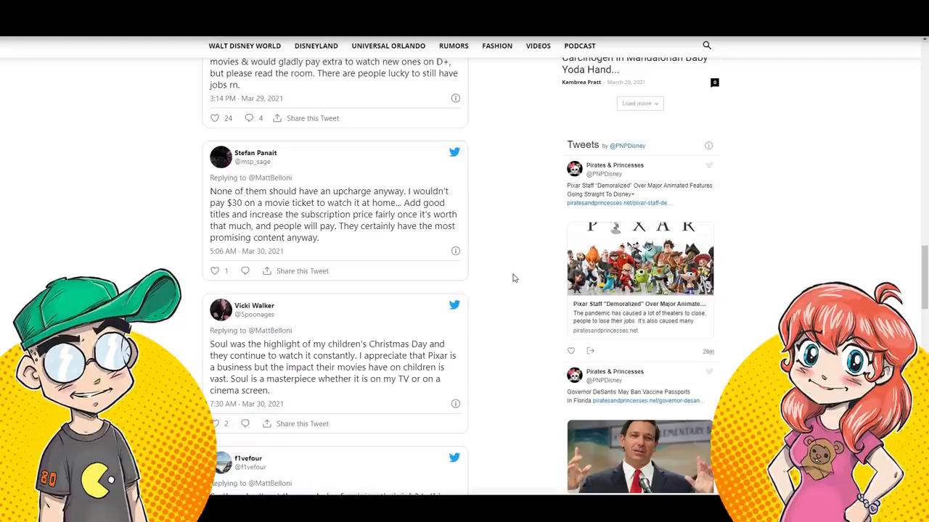
{"action": "scroll", "scroll_direction": "down", "scroll_amount": 3}
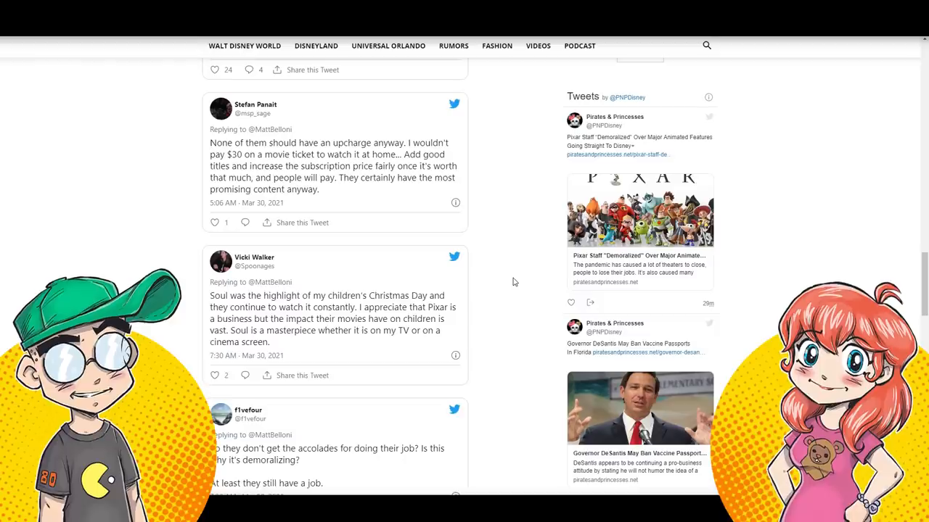
{"action": "scroll", "scroll_direction": "down", "scroll_amount": 3}
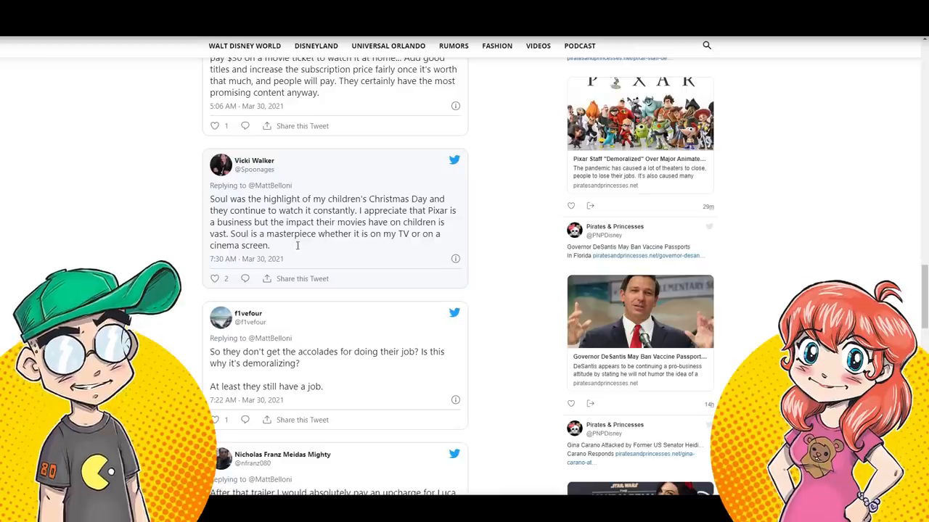
{"action": "mouse_move", "coordinate": [528, 319]}
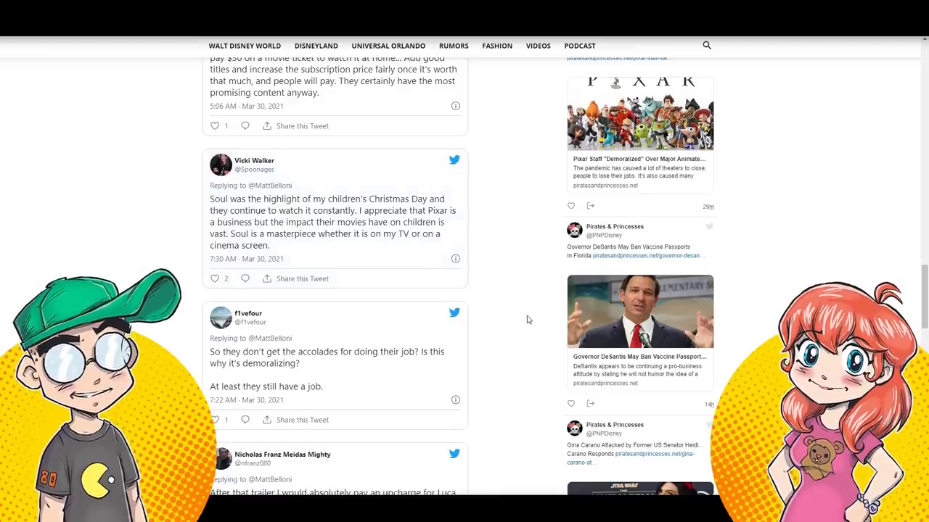
{"action": "mouse_move", "coordinate": [523, 319]}
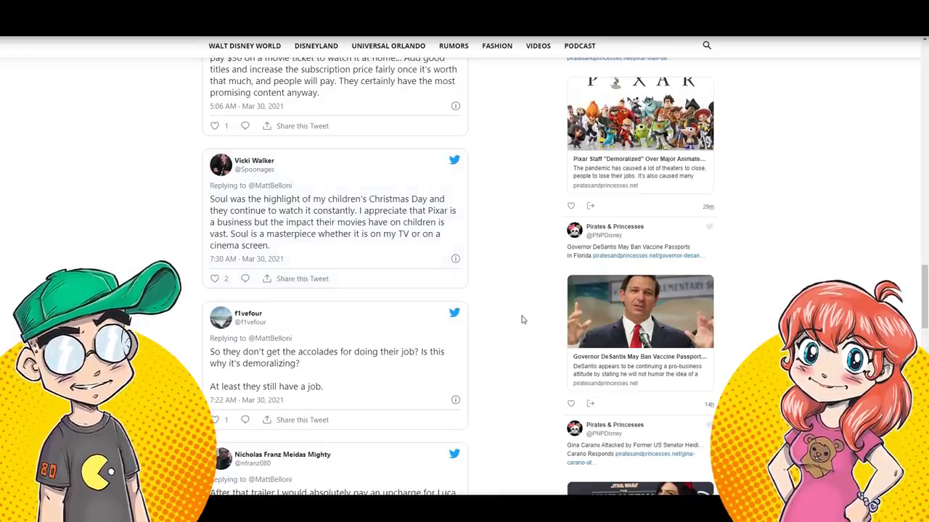
{"action": "mouse_move", "coordinate": [525, 315]}
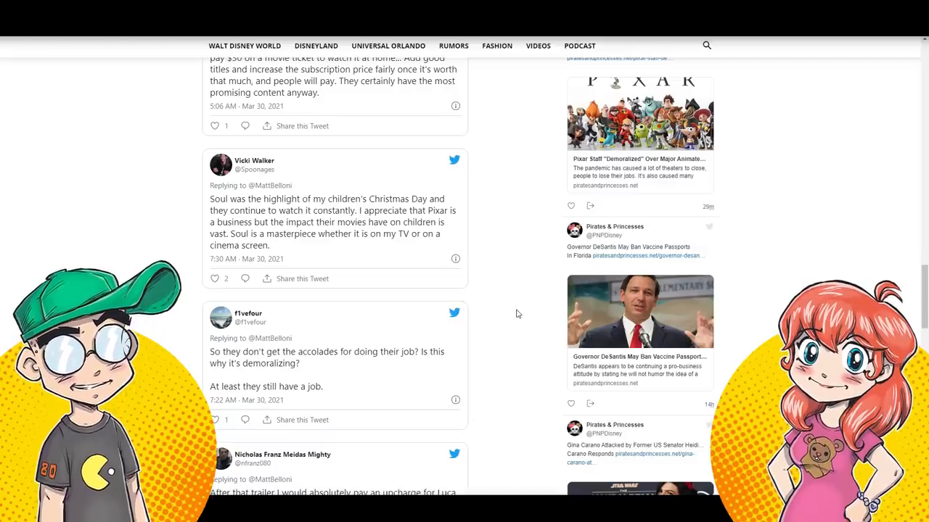
{"action": "scroll", "scroll_direction": "down", "scroll_amount": 3}
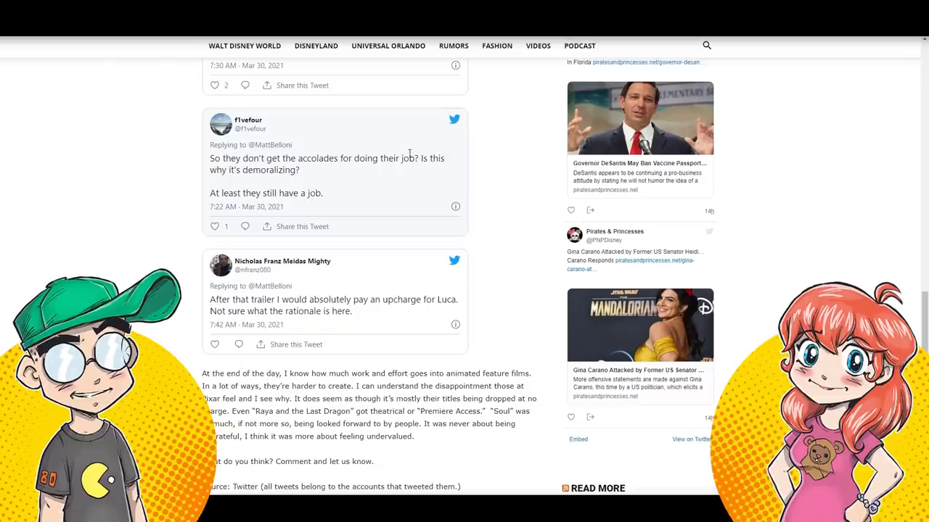
{"action": "mouse_move", "coordinate": [196, 210]}
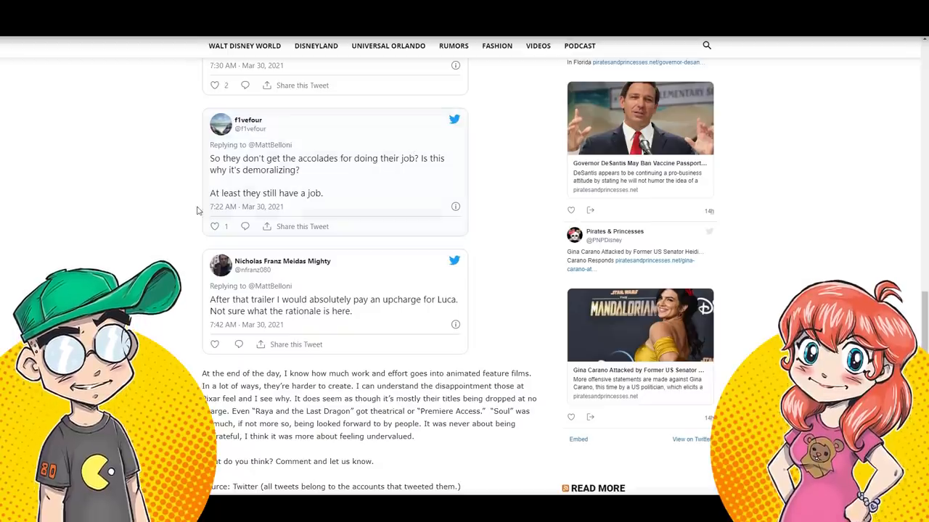
{"action": "mouse_move", "coordinate": [499, 247]}
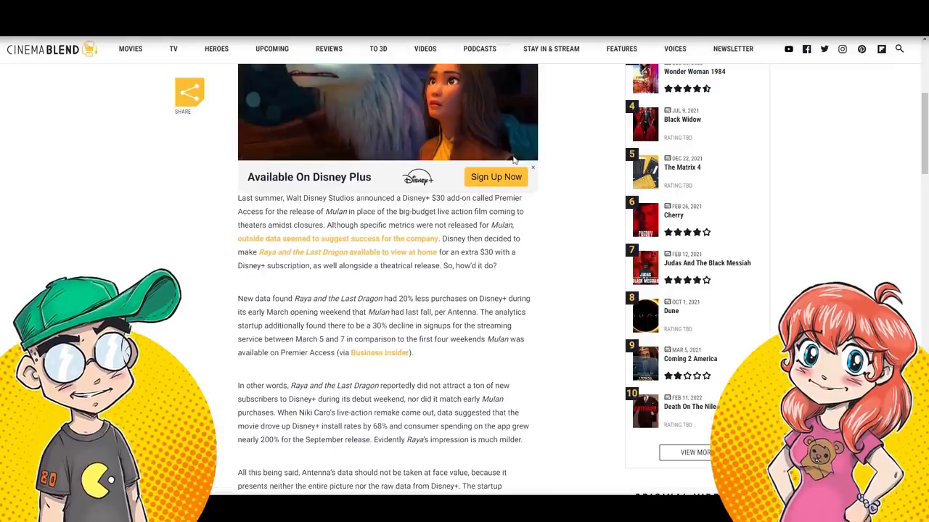
Mark the Raya article's passage about the 30% decline in signups and move on to the Disney vs Pixar page
{"action": "scroll", "scroll_direction": "down", "scroll_amount": 3}
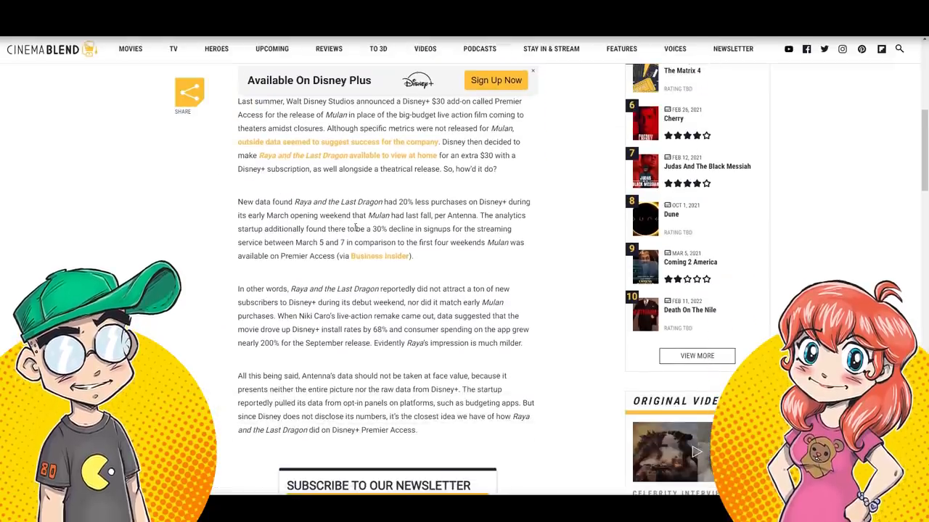
{"action": "left_click_drag", "start_coordinate": [357, 230], "coordinate": [412, 255]}
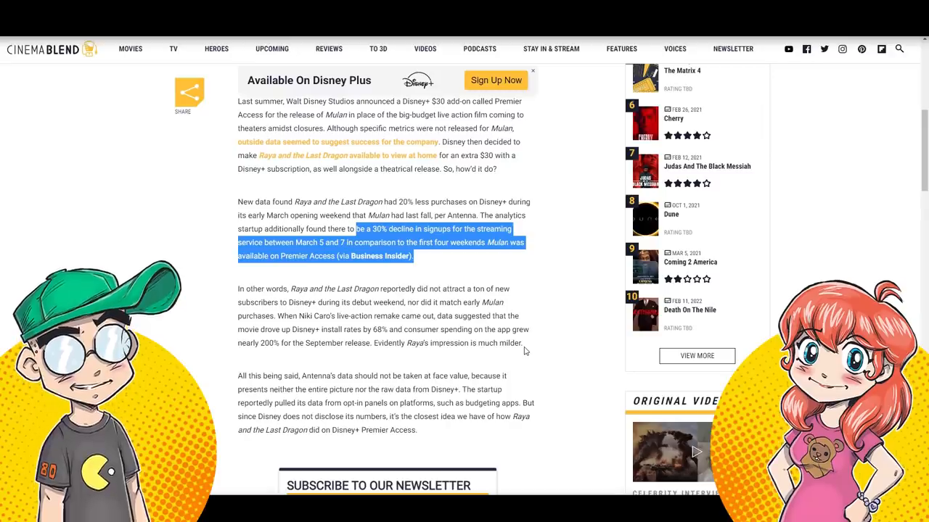
{"action": "scroll", "scroll_direction": "down", "scroll_amount": 3}
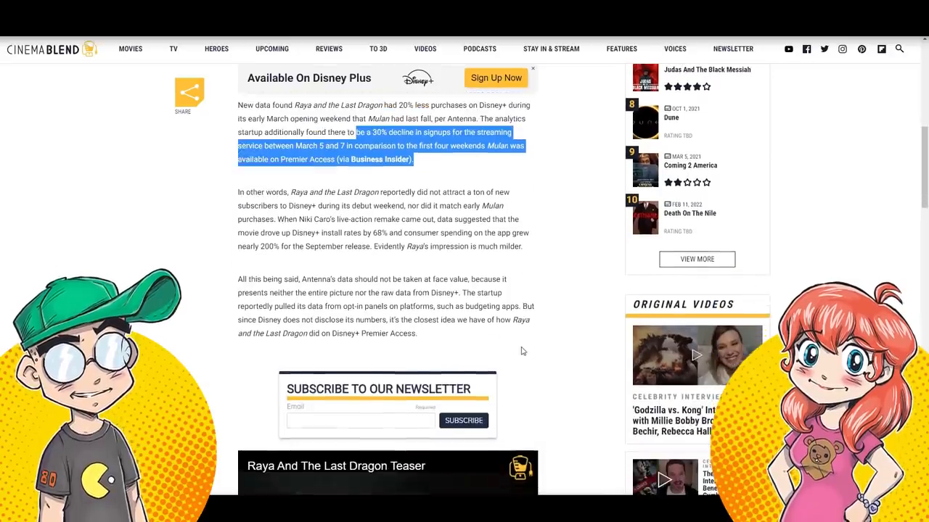
{"action": "scroll", "scroll_direction": "up", "scroll_amount": 3}
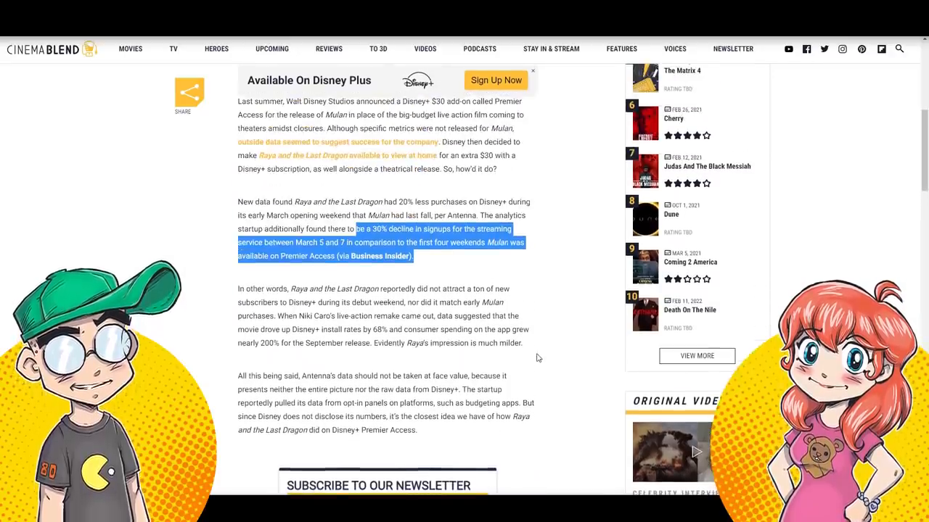
{"action": "scroll", "scroll_direction": "down", "scroll_amount": 3}
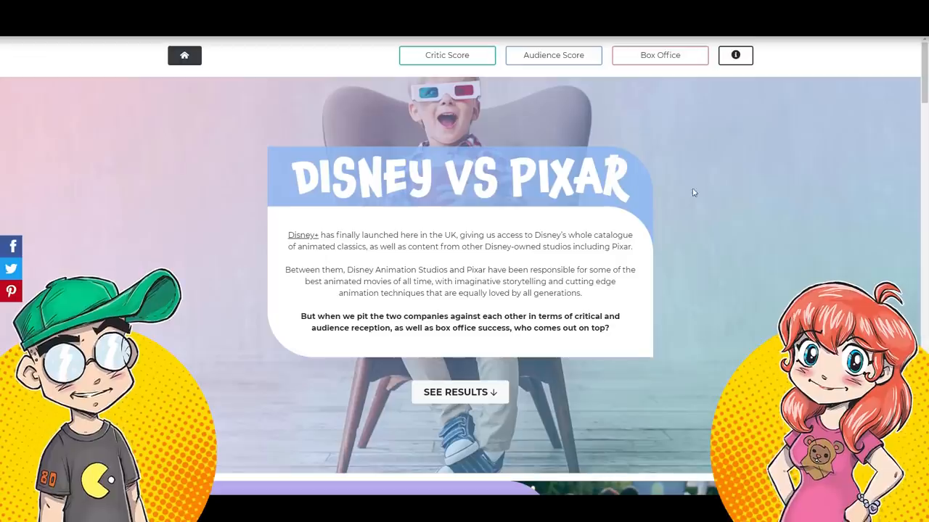
{"action": "mouse_move", "coordinate": [650, 247]}
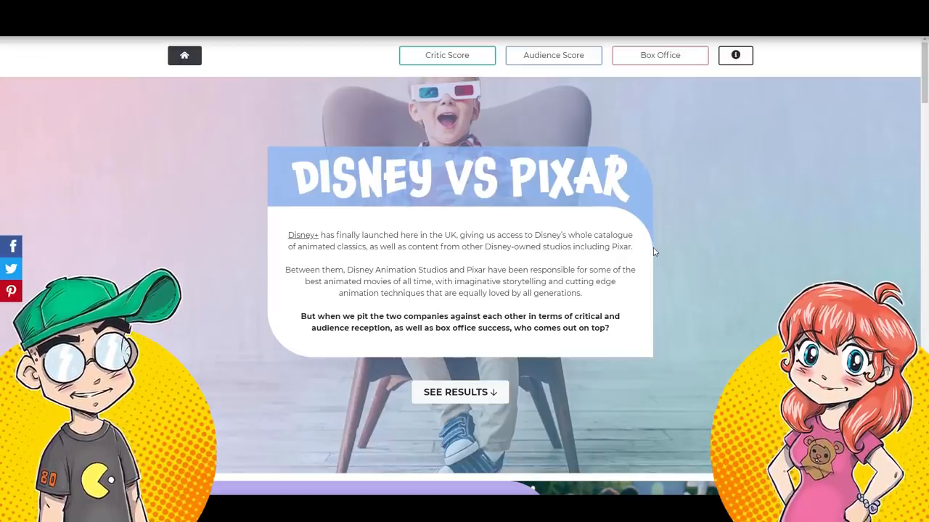
Scroll through the Overall section and ranked film table, then go to the Luca Disney+ article
{"action": "scroll", "scroll_direction": "down", "scroll_amount": 3}
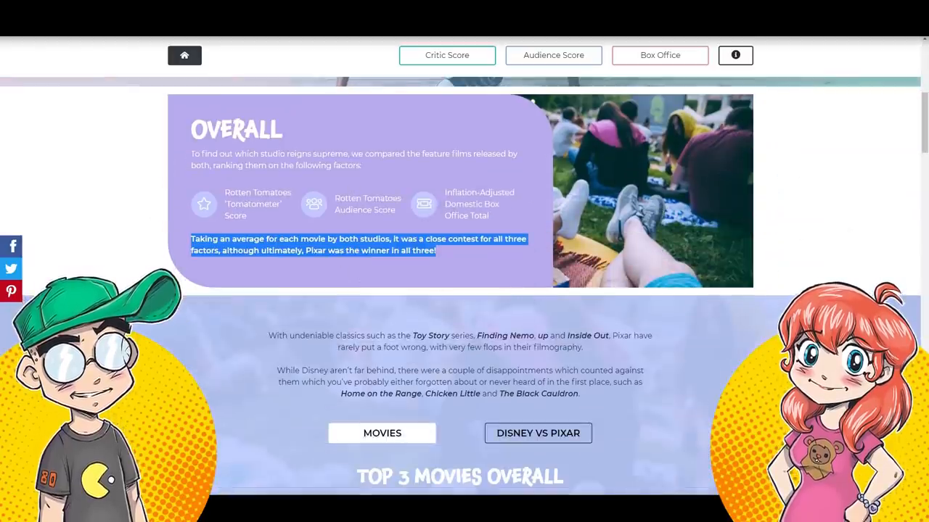
{"action": "mouse_move", "coordinate": [325, 292]}
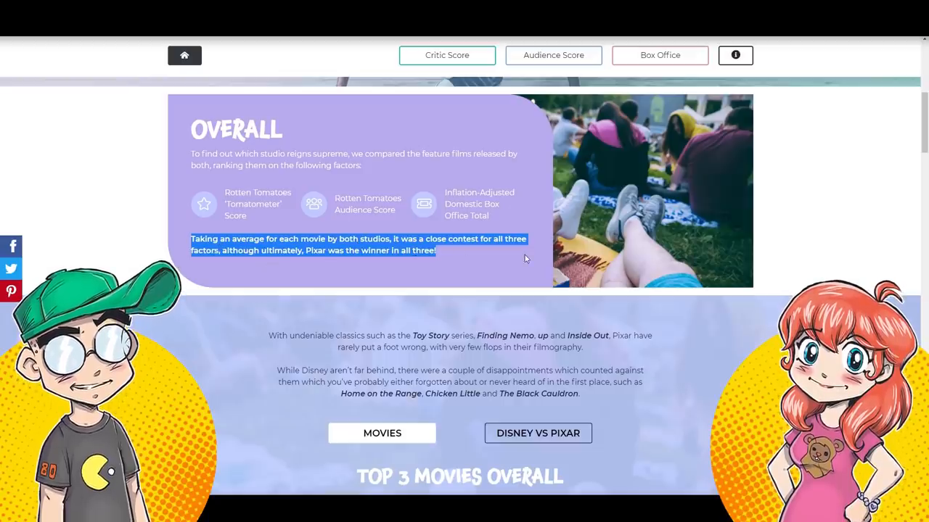
{"action": "mouse_move", "coordinate": [386, 272]}
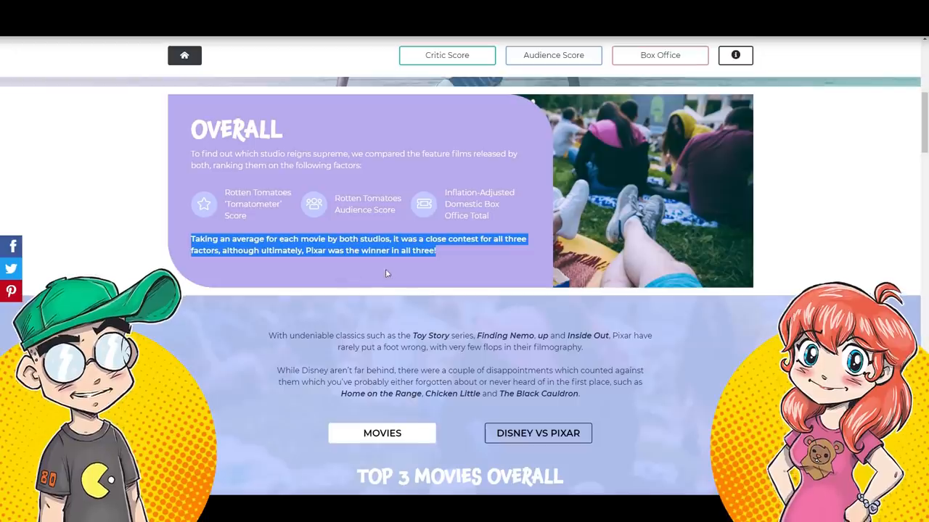
{"action": "scroll", "scroll_direction": "down", "scroll_amount": 3}
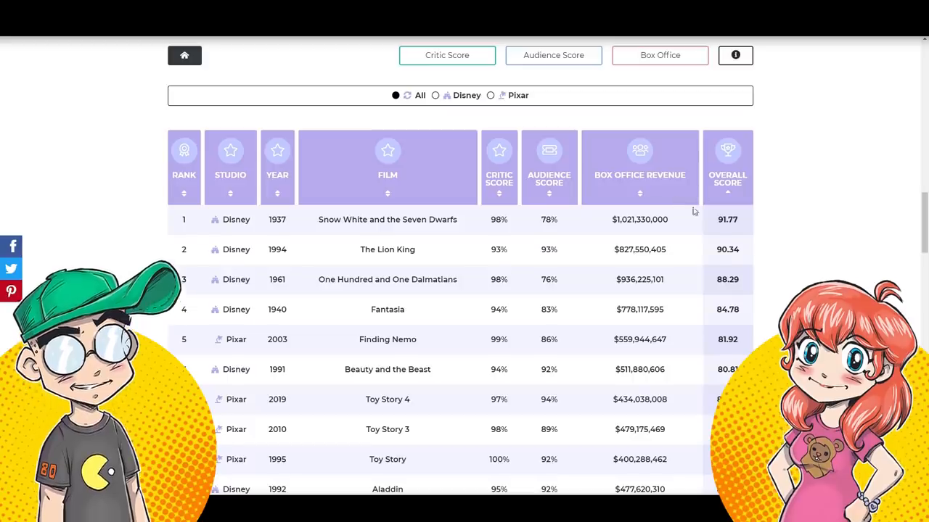
{"action": "scroll", "scroll_direction": "up", "scroll_amount": 3}
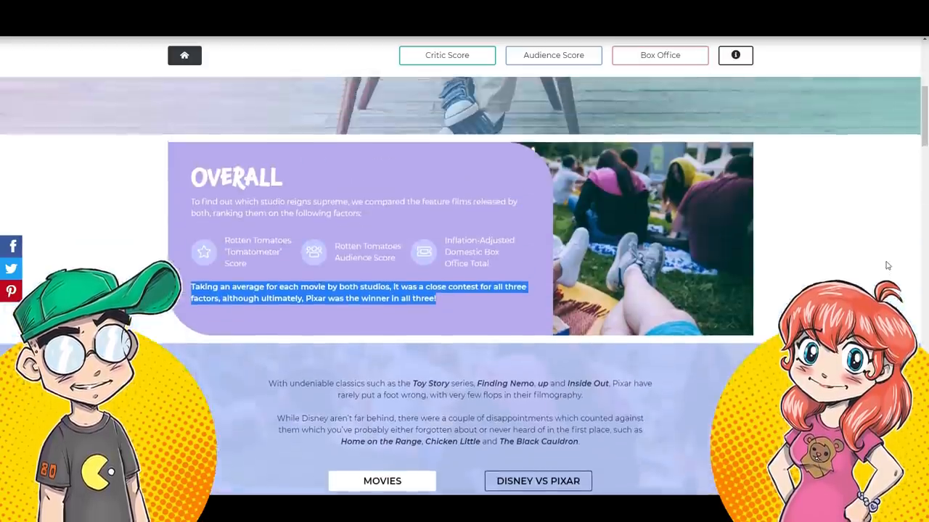
{"action": "left_click", "coordinate": [537, 481]}
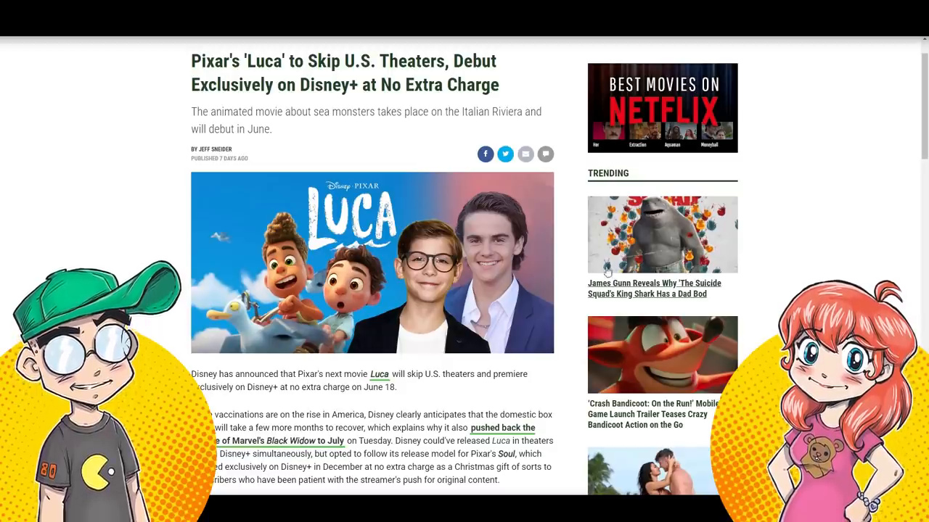
Return to the Pixar staff demoralized article and scroll up to its Pixar header image
{"action": "scroll", "scroll_direction": "down", "scroll_amount": 3}
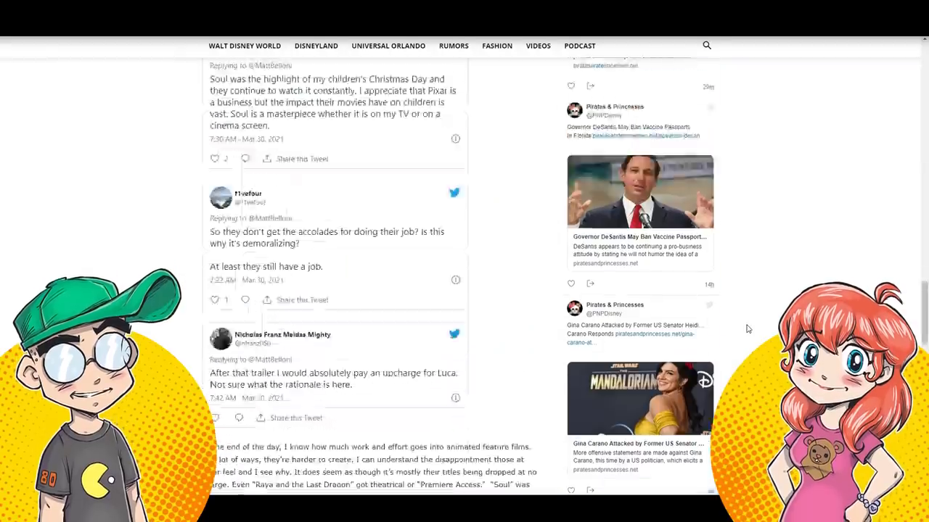
{"action": "scroll", "scroll_direction": "up", "scroll_amount": 3}
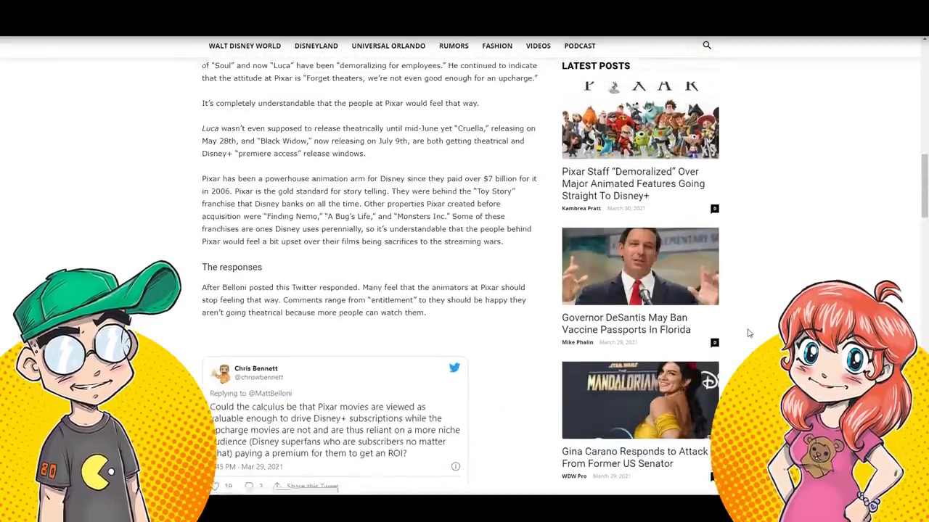
{"action": "scroll", "scroll_direction": "down", "scroll_amount": 3}
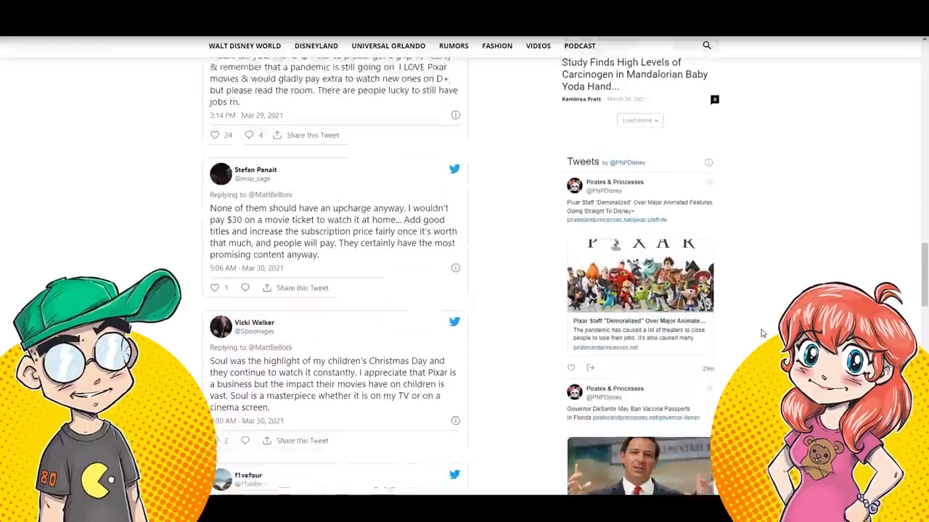
{"action": "scroll", "scroll_direction": "down", "scroll_amount": 3}
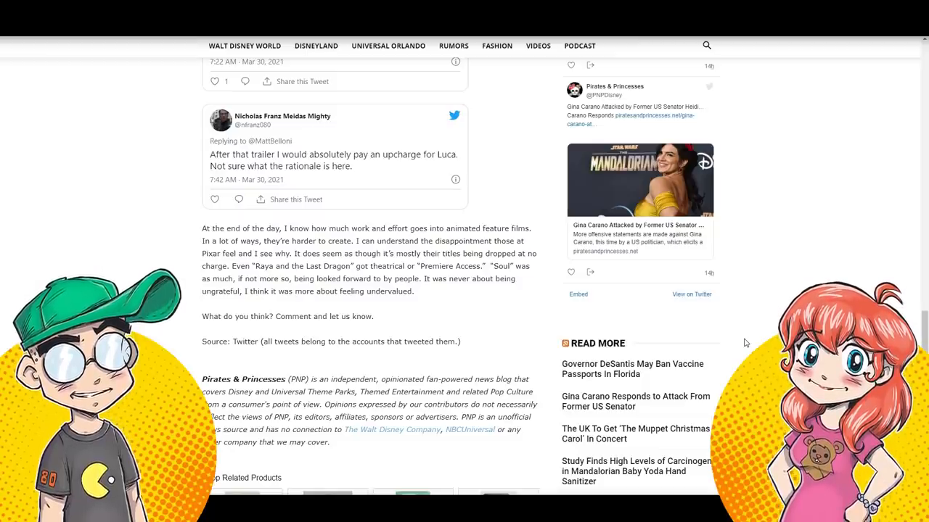
{"action": "scroll", "scroll_direction": "up", "scroll_amount": 3}
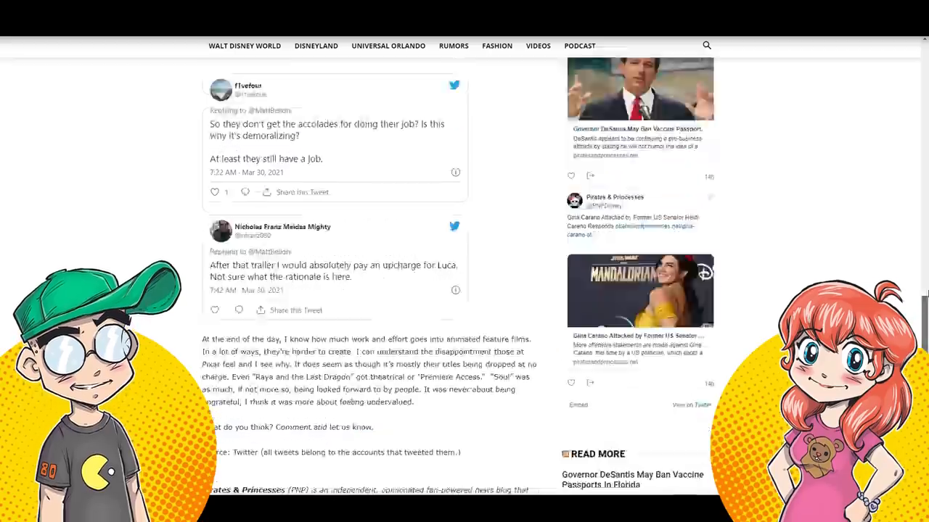
{"action": "scroll", "scroll_direction": "up", "scroll_amount": 3}
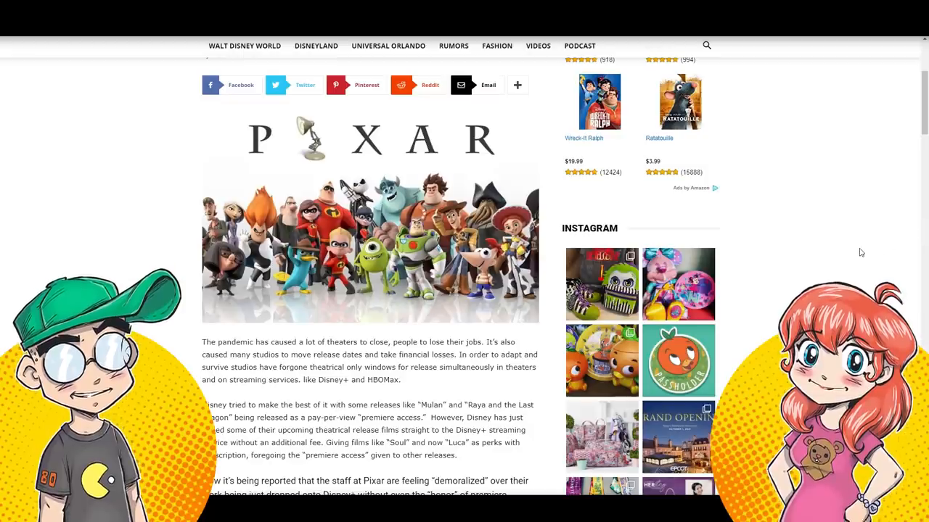
{"action": "mouse_move", "coordinate": [877, 247]}
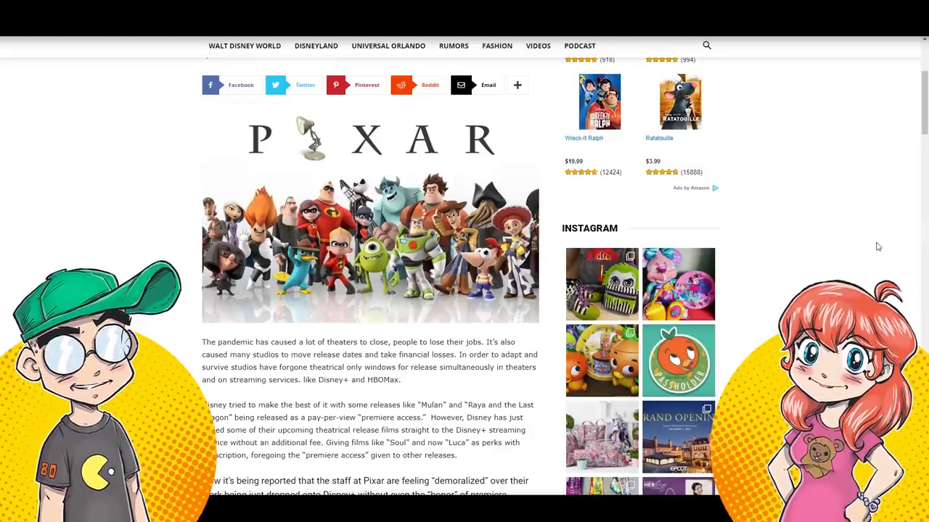
{"action": "mouse_move", "coordinate": [884, 244]}
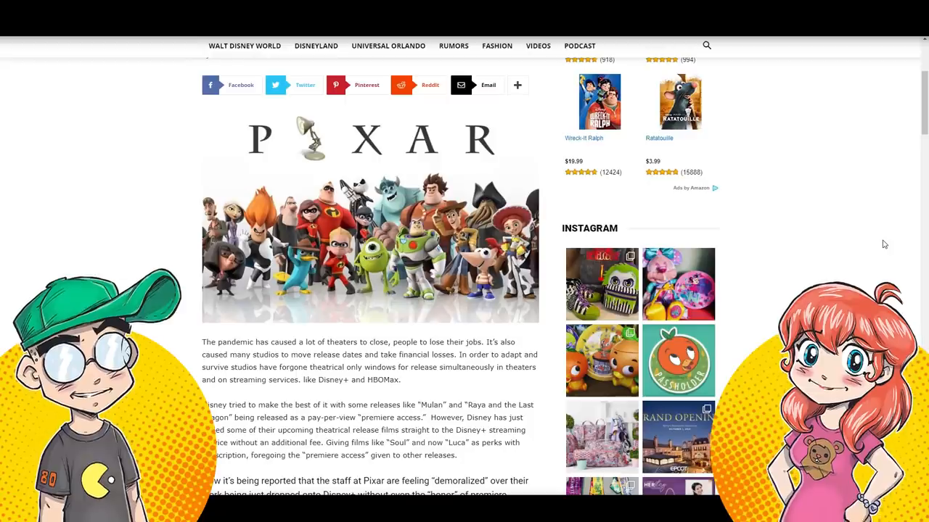
{"action": "mouse_move", "coordinate": [879, 245]}
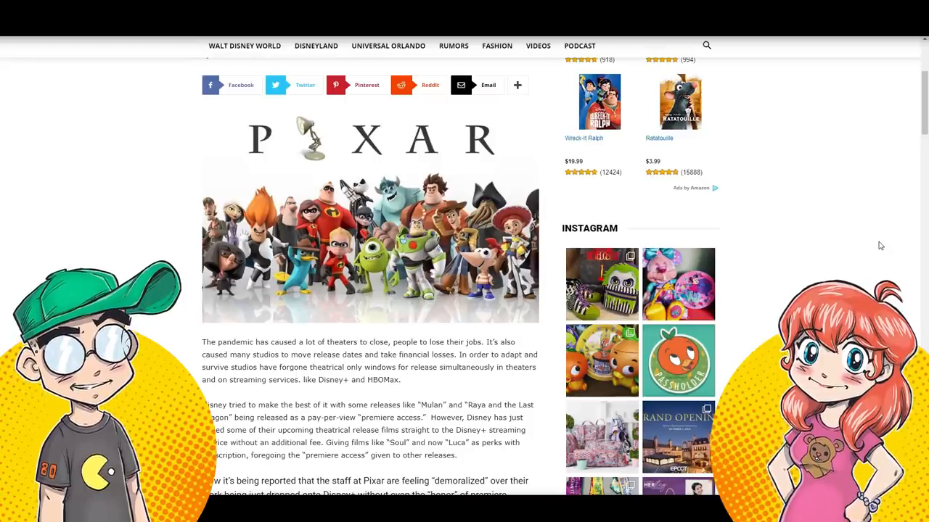